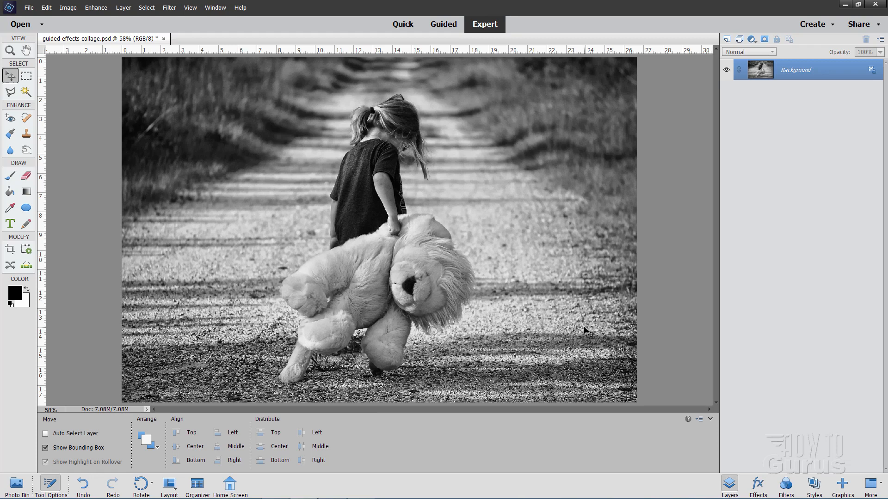
mouse_move(221, 199)
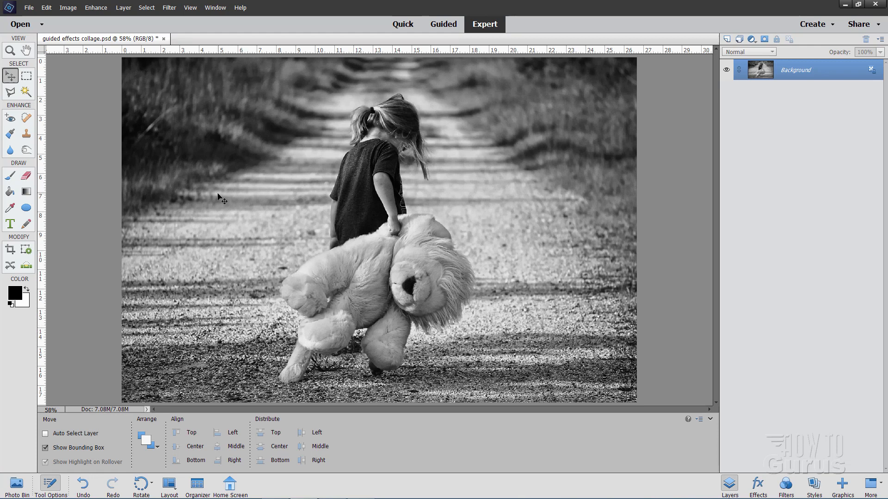
mouse_move(225, 220)
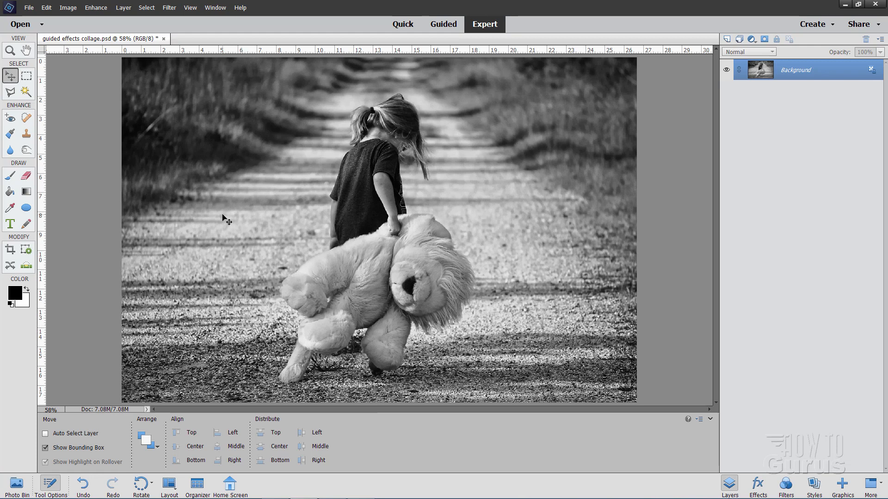
mouse_move(253, 222)
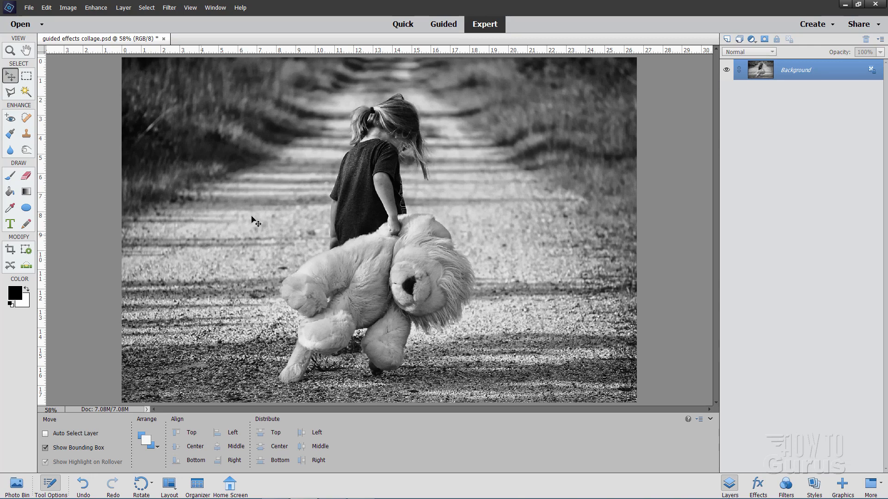
Step: Switch to Guided mode and show the Fun Edits collection of effects
click(443, 24)
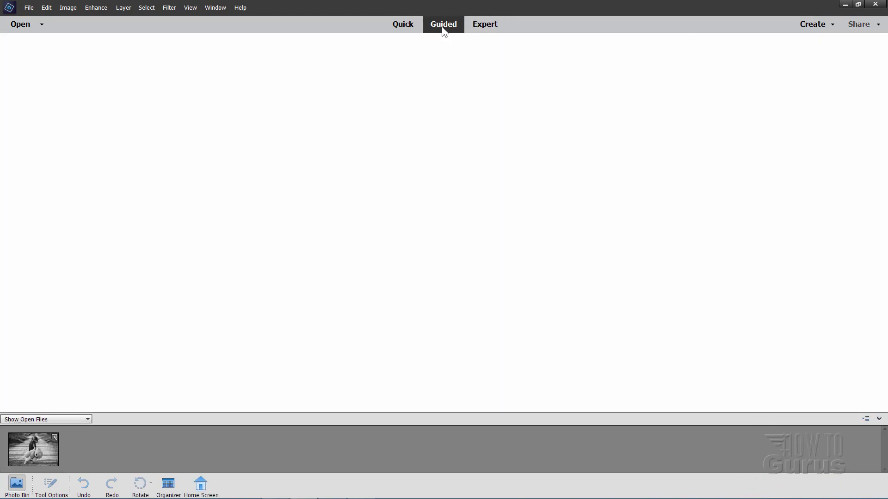
click(443, 24)
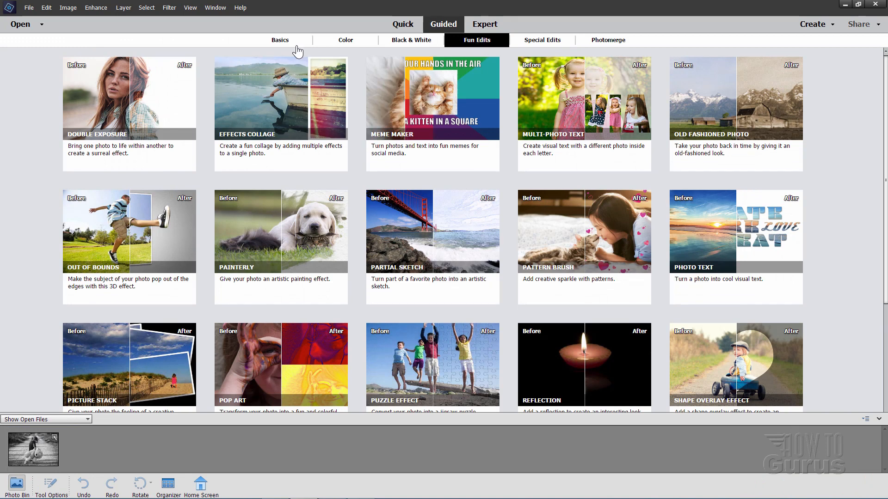
mouse_move(464, 46)
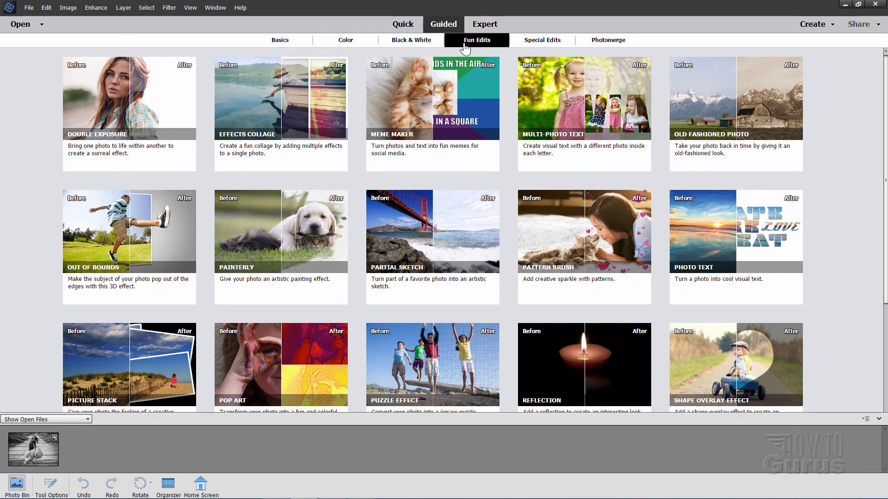
mouse_move(593, 43)
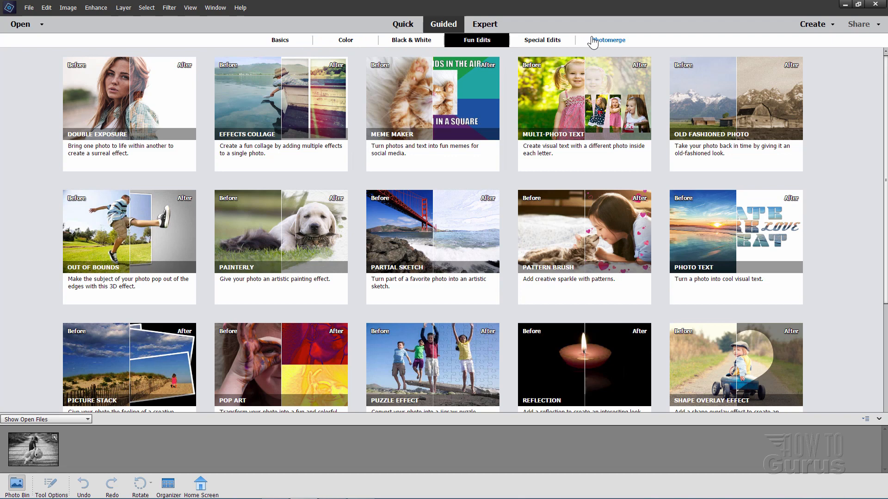
mouse_move(483, 42)
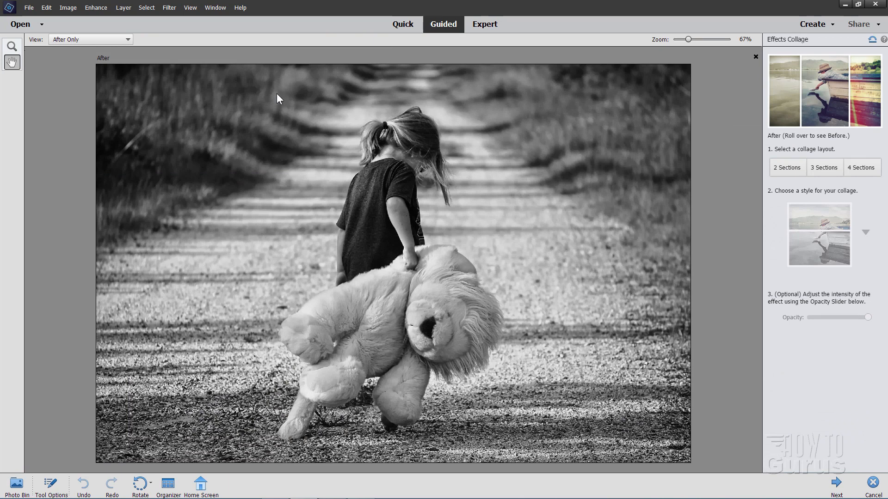
mouse_move(860, 143)
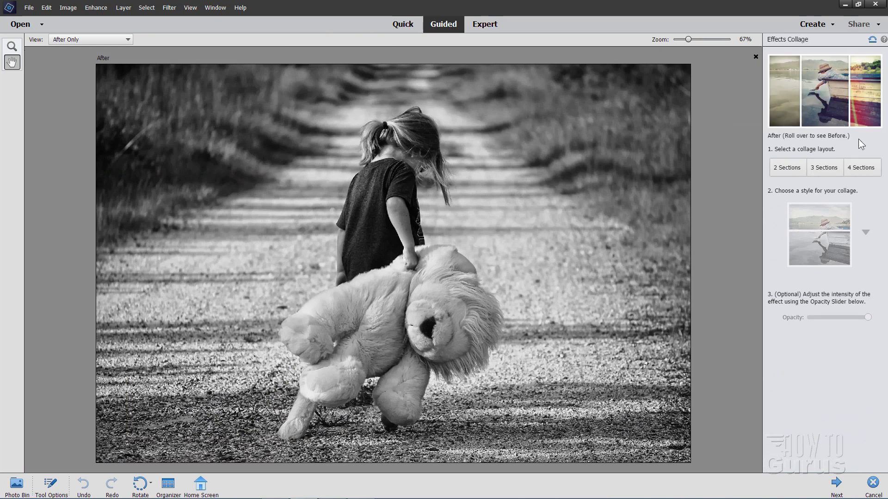
mouse_move(838, 102)
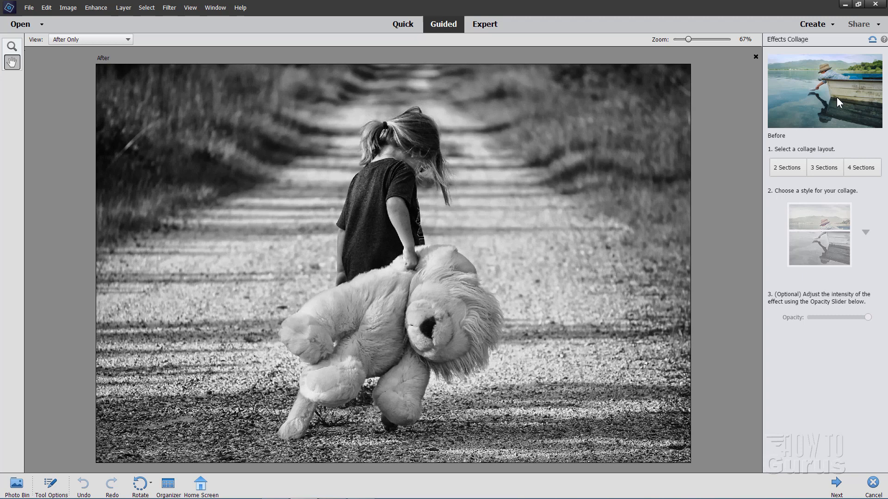
mouse_move(857, 139)
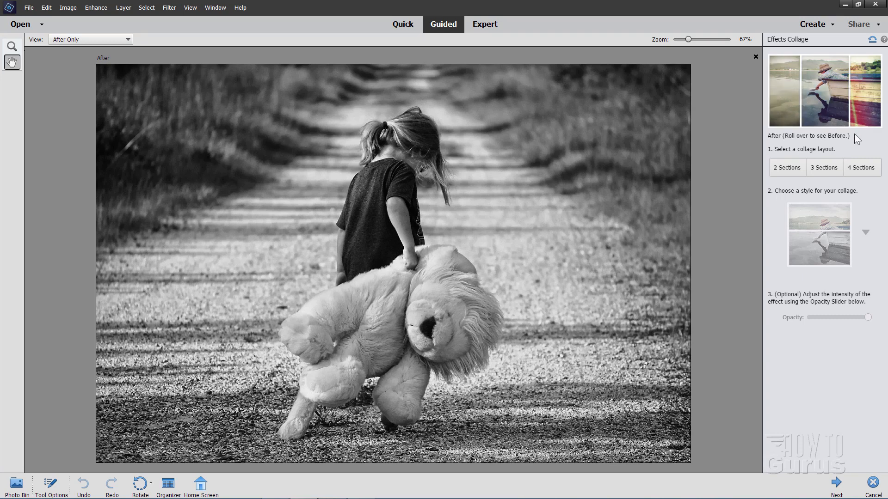
mouse_move(861, 168)
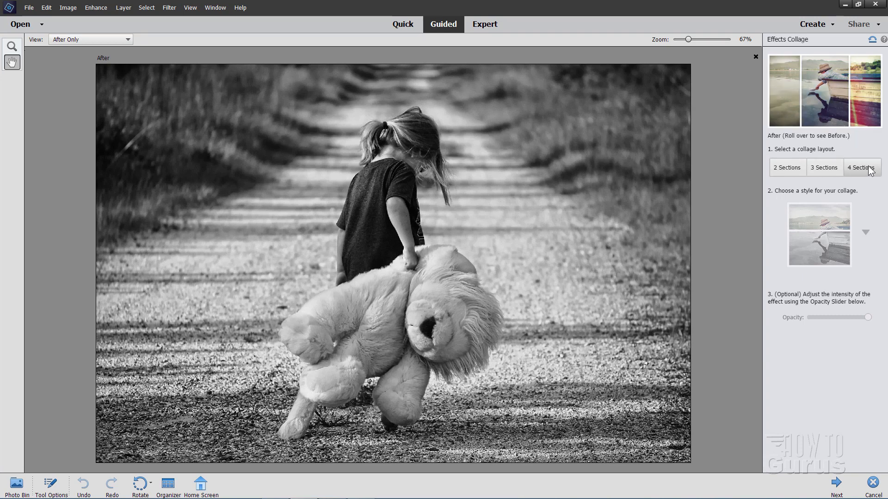
mouse_move(791, 246)
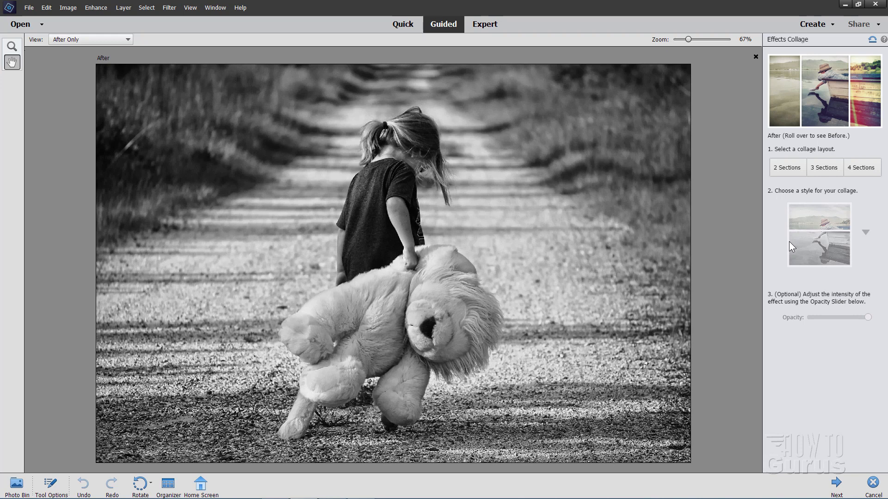
mouse_move(882, 318)
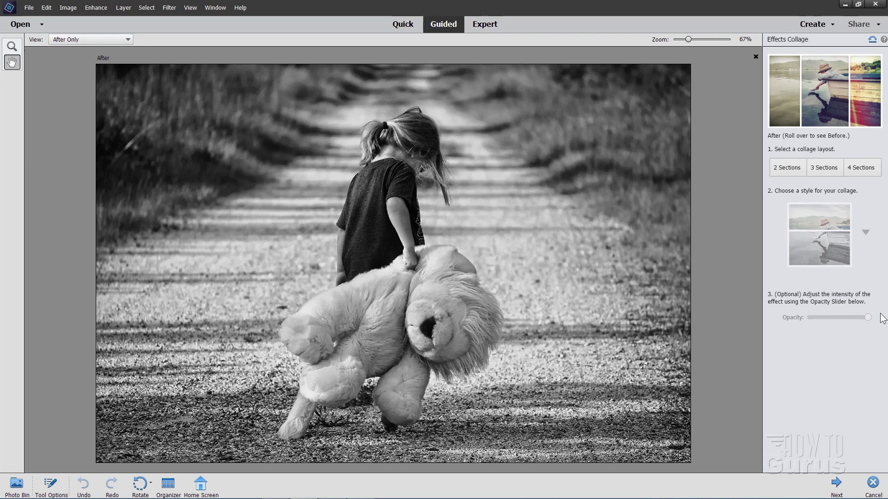
Step: Choose 2 Sections and preview Vertical, Horizontal, then Boxes arrangements of the photo
click(786, 168)
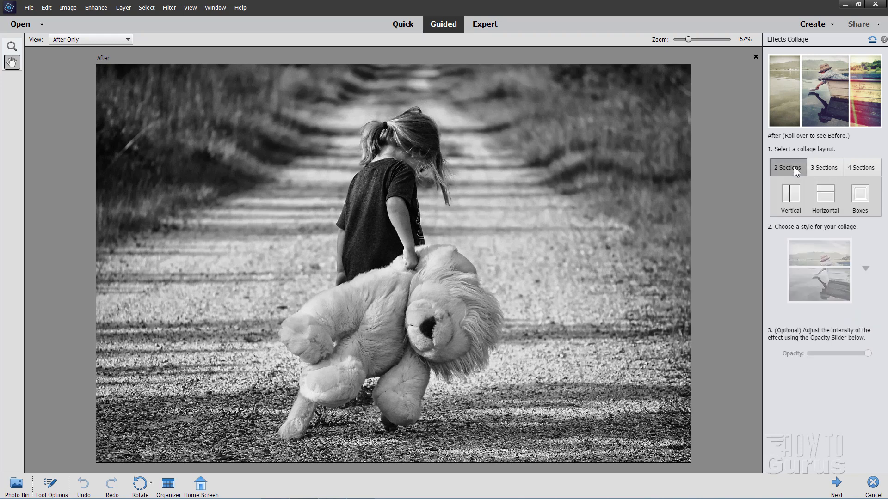
mouse_move(791, 203)
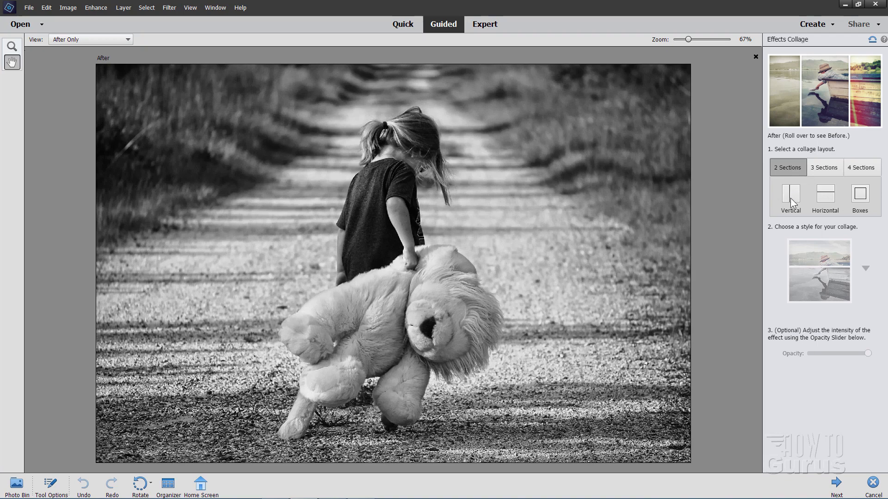
click(790, 194)
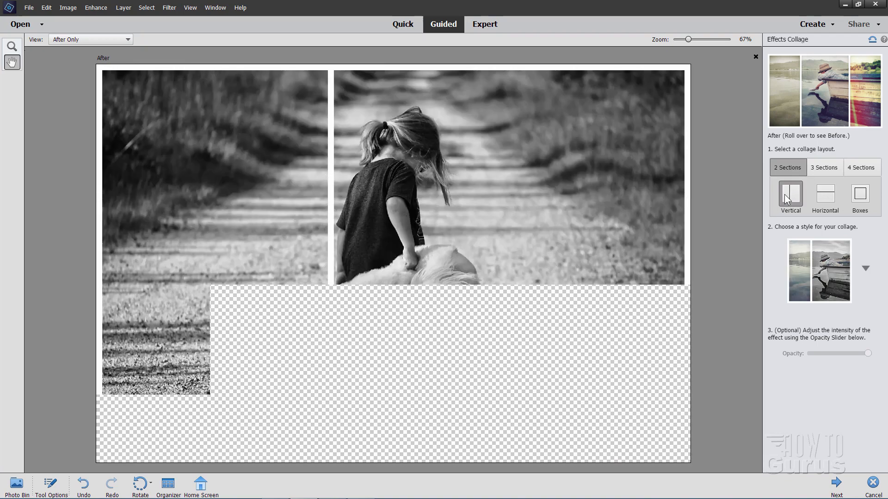
click(824, 198)
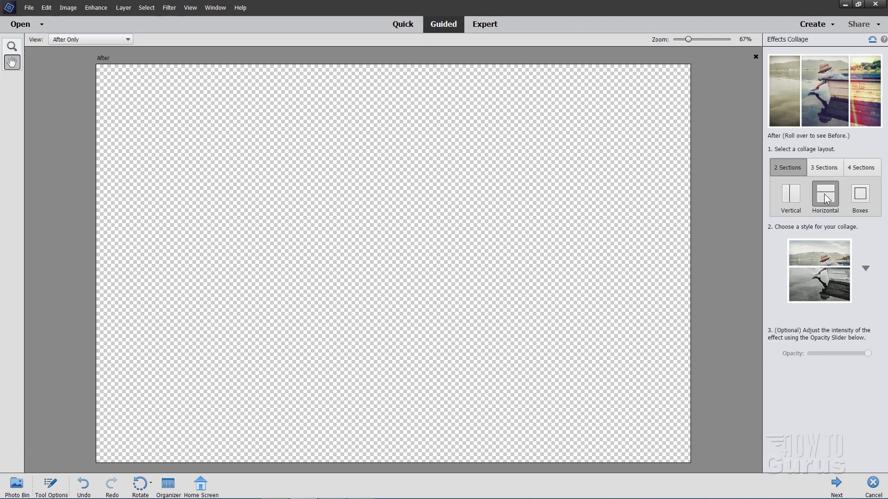
click(859, 198)
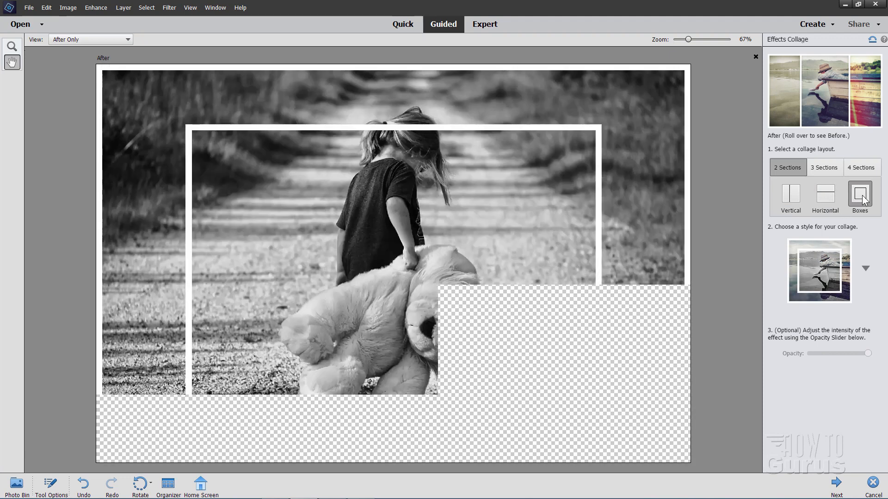
Step: Preview 3 Sections Vertical, Horizontal and Boxes layouts, then move to 4 Sections
click(824, 168)
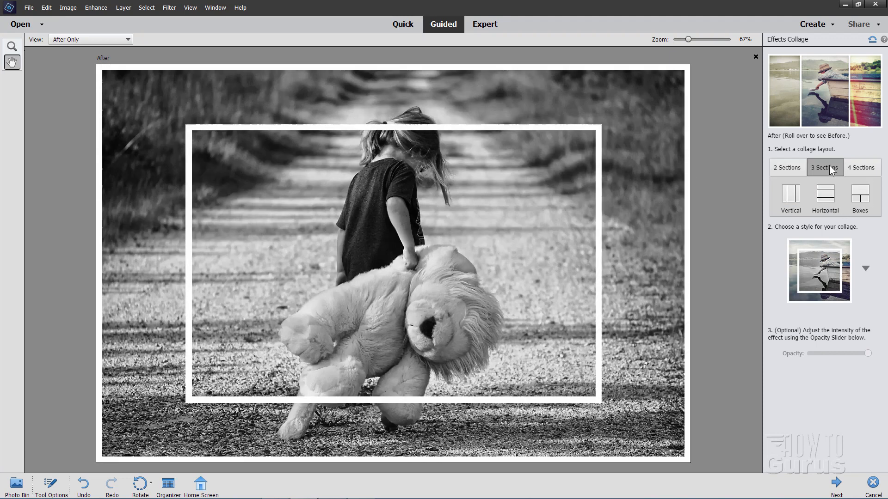
click(789, 194)
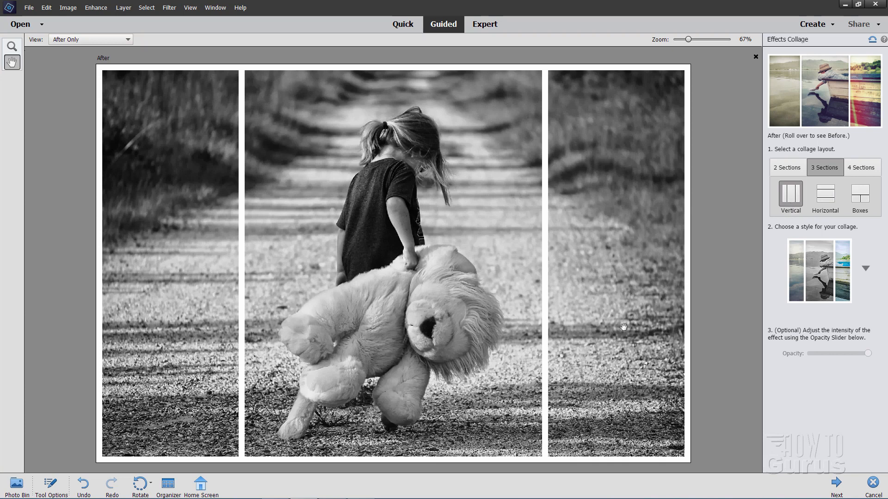
mouse_move(816, 167)
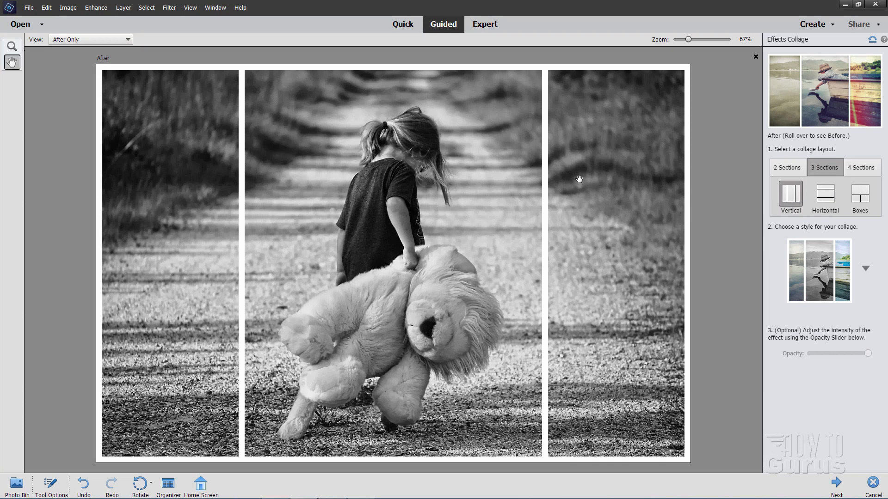
mouse_move(575, 280)
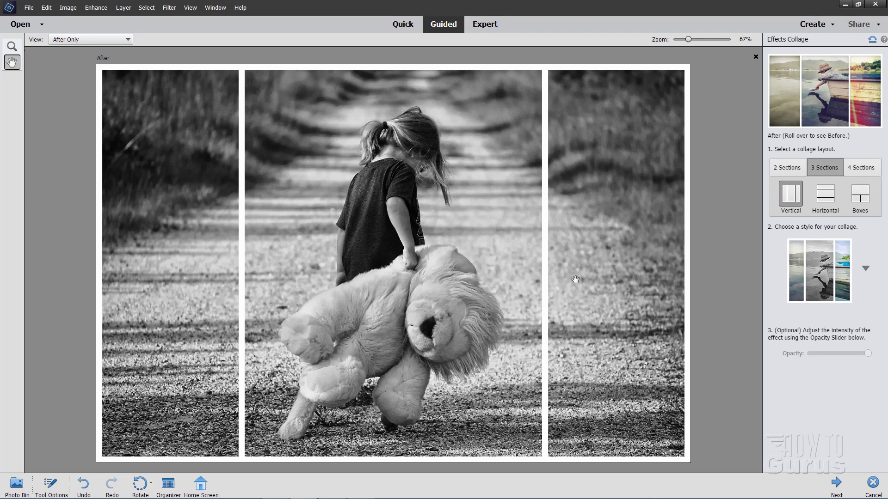
mouse_move(776, 212)
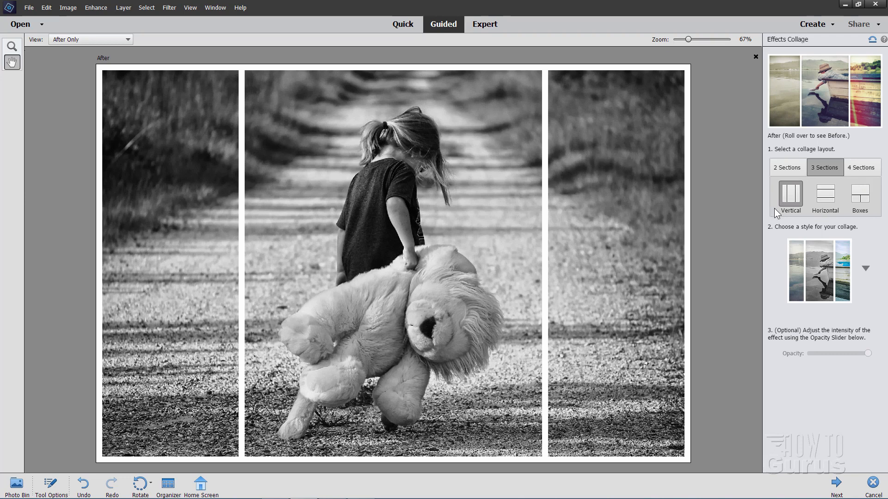
mouse_move(829, 208)
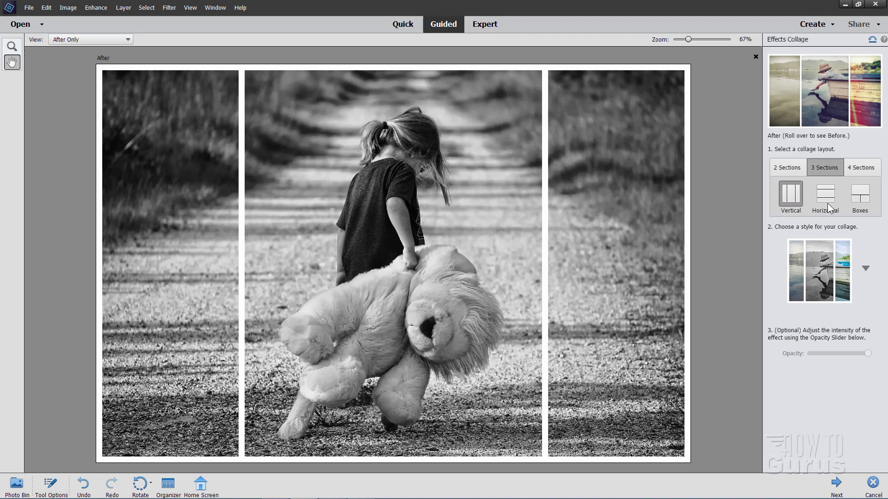
click(824, 195)
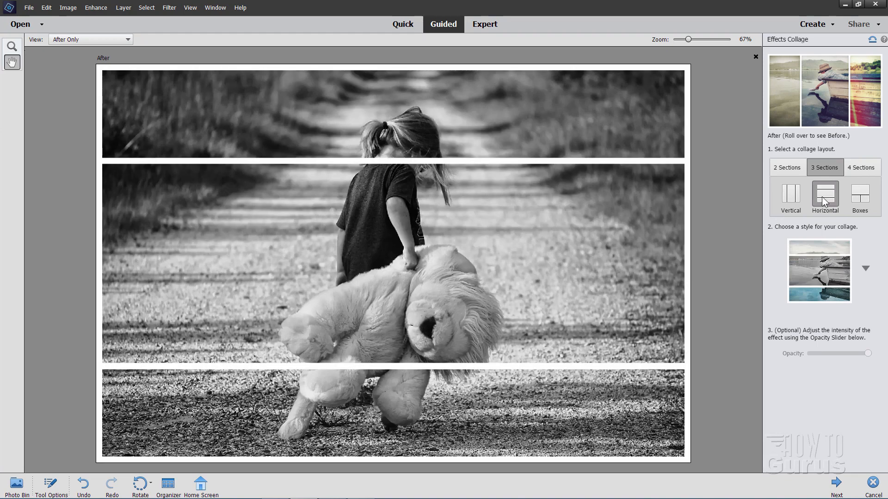
click(860, 195)
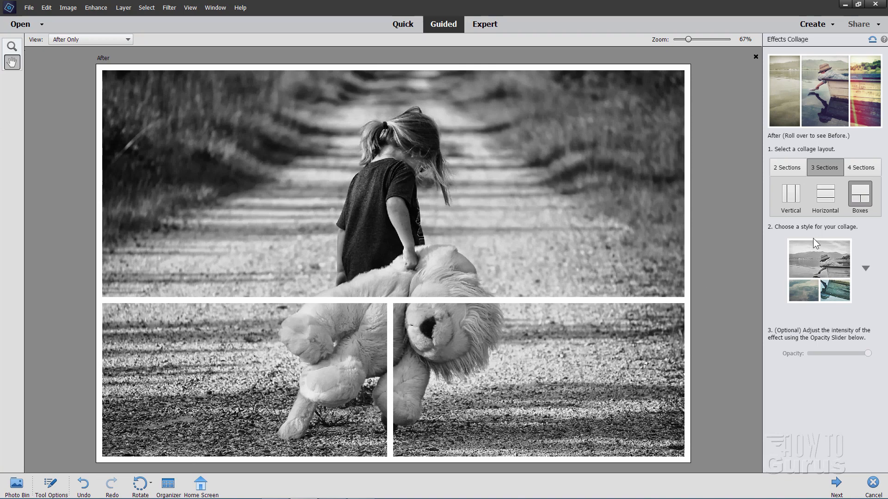
click(861, 168)
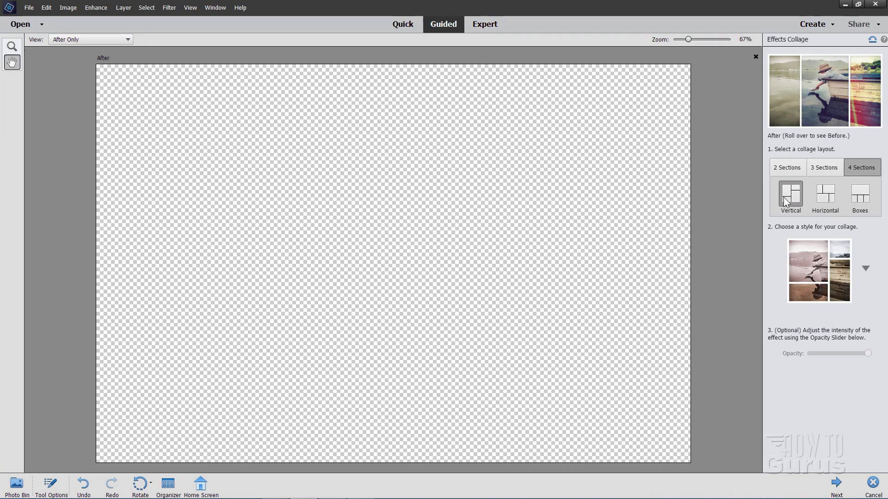
Step: Preview the 4 Sections Vertical, Horizontal and Boxes layouts, returning to Horizontal
click(790, 196)
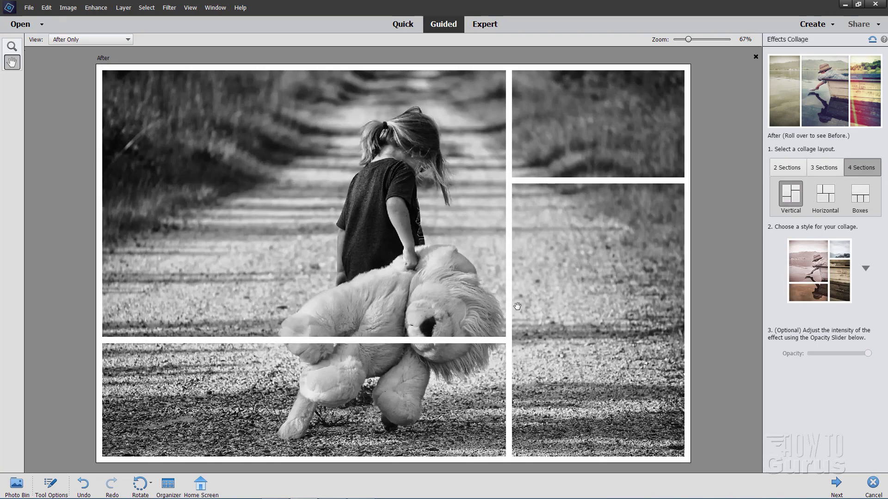
mouse_move(455, 223)
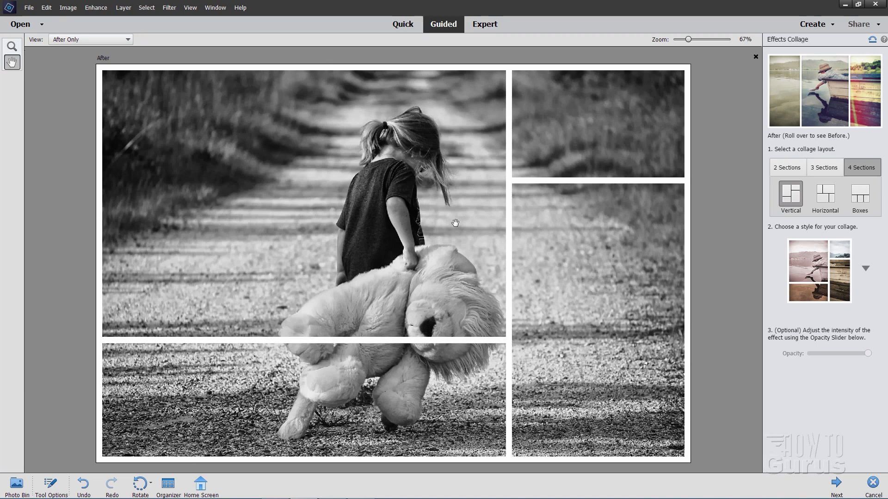
click(825, 194)
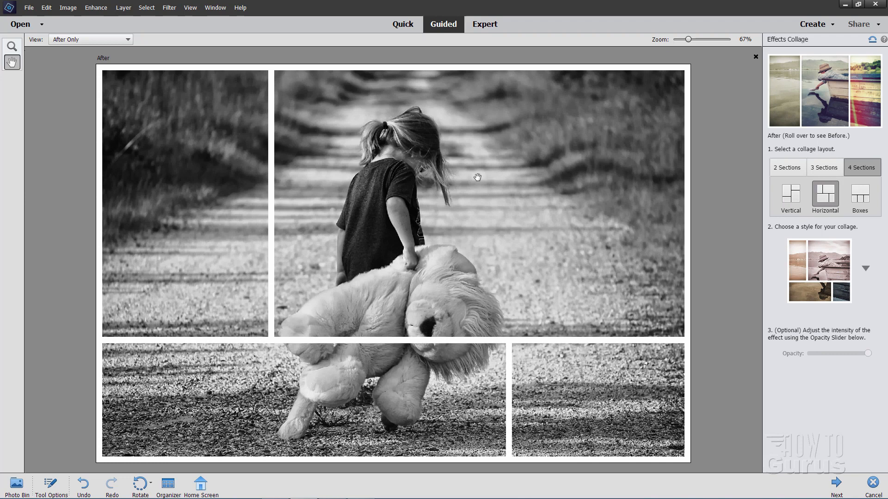
mouse_move(655, 172)
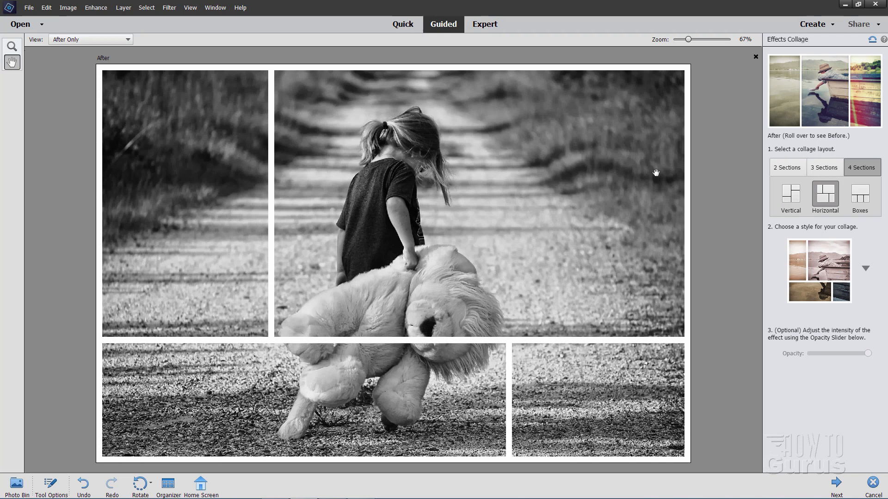
mouse_move(589, 206)
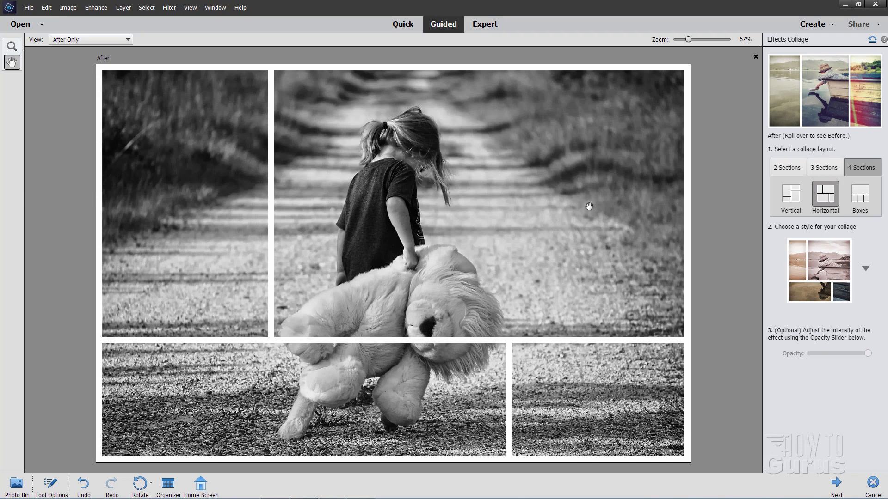
click(859, 195)
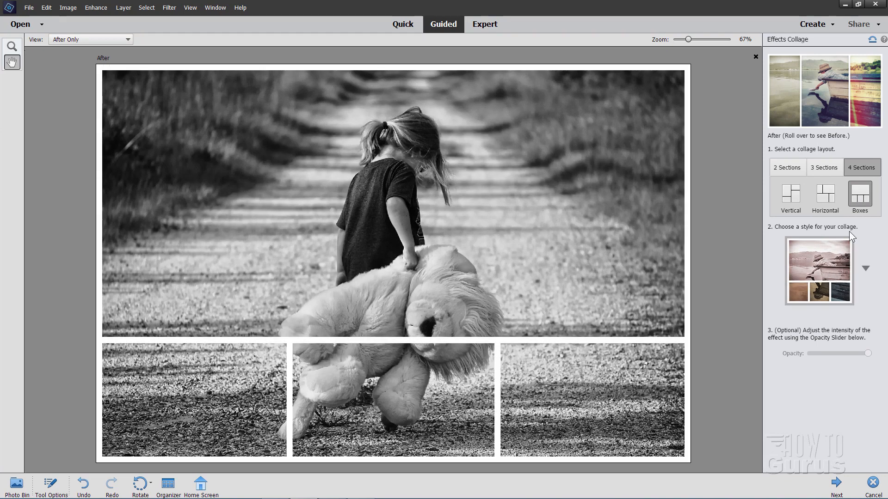
click(825, 195)
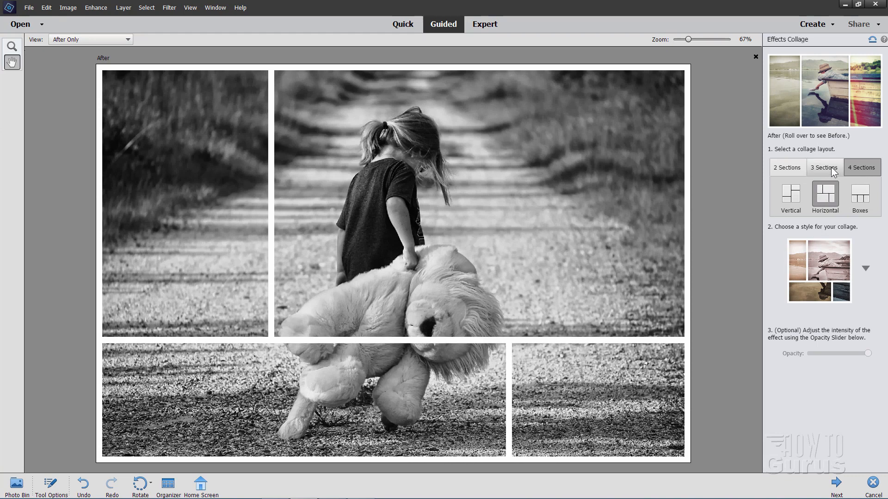
Step: Briefly check a 3 Sections vertical split, then reapply the 4 Sections Horizontal layout
click(789, 194)
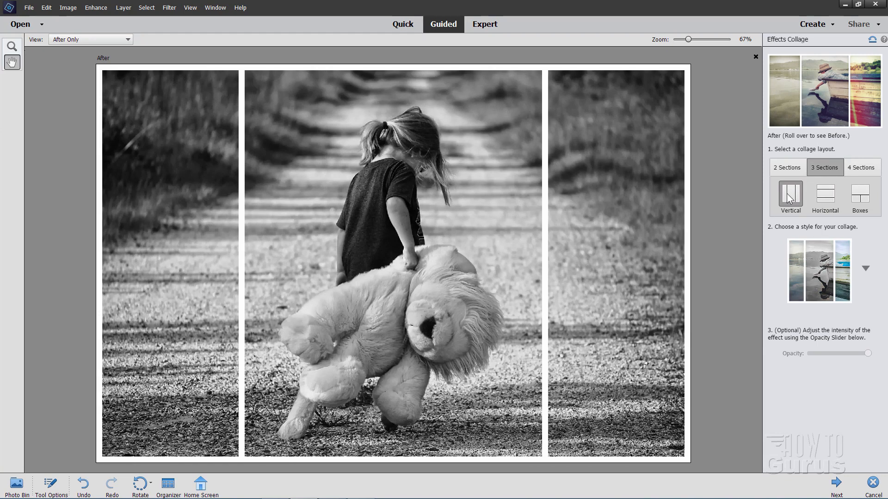
click(860, 168)
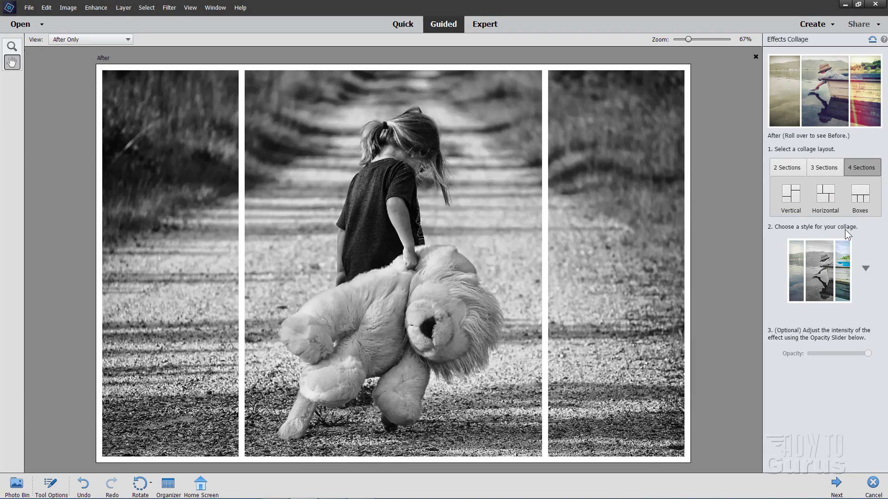
click(825, 195)
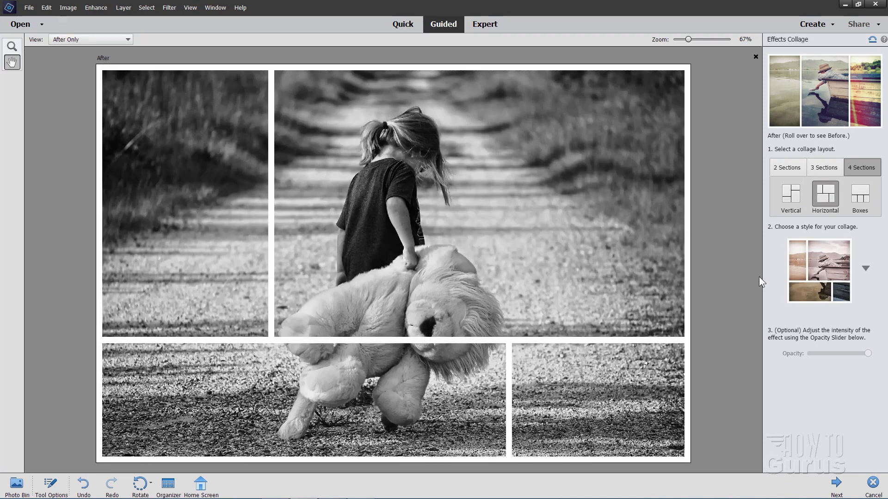
mouse_move(785, 234)
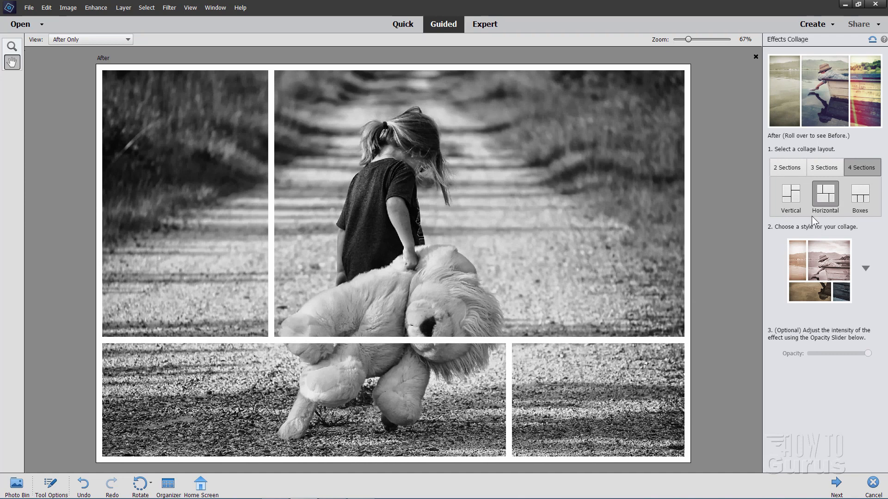
mouse_move(832, 237)
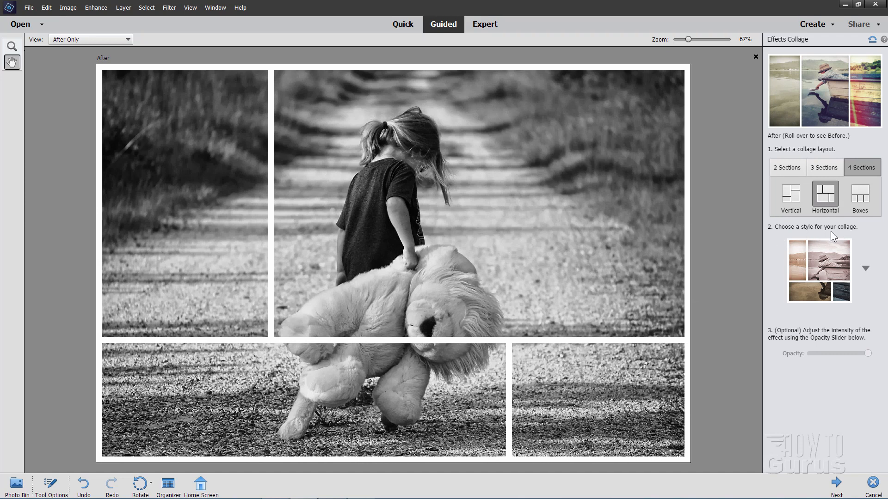
Step: Browse the collage style list and try the warm sepia and textured brown-blue styles
click(866, 268)
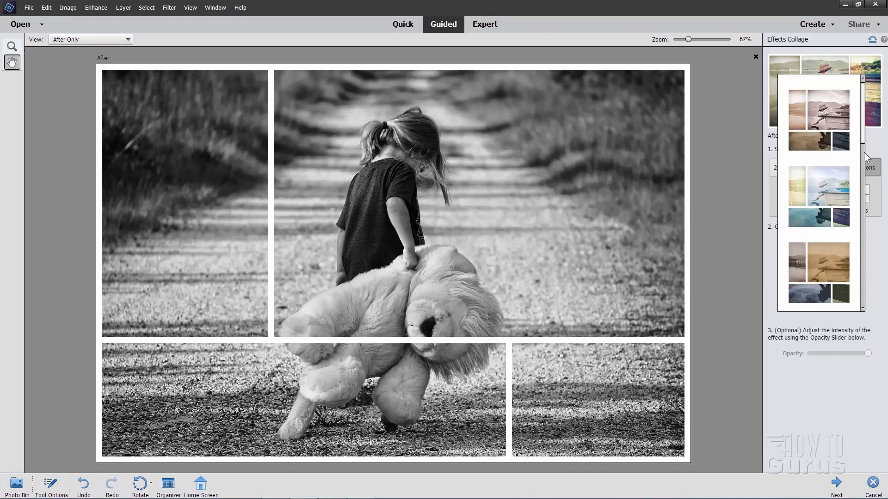
scroll(down, 3)
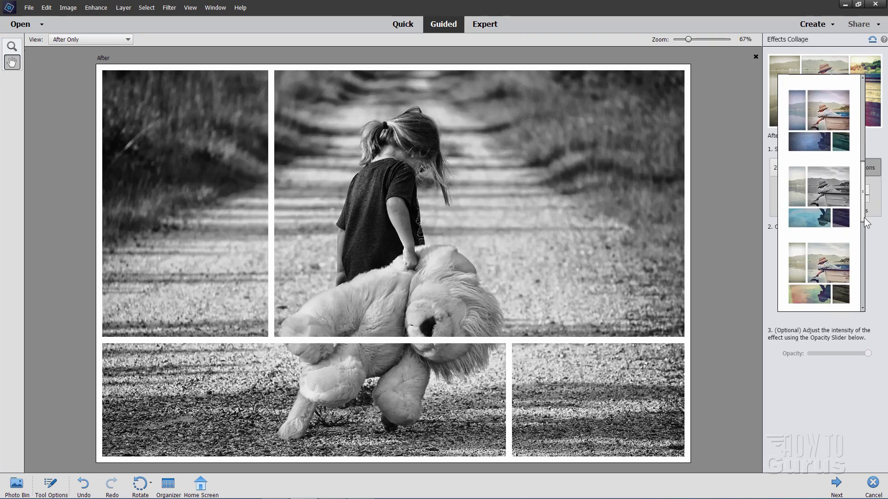
scroll(down, 3)
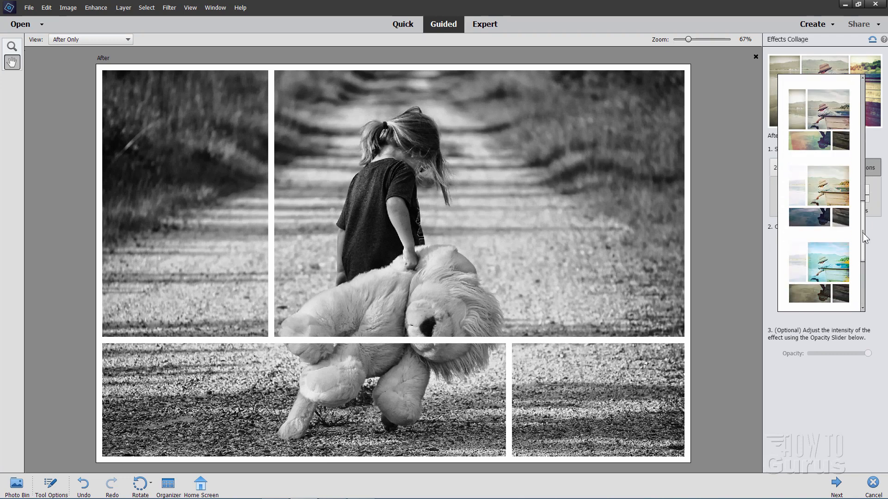
click(818, 118)
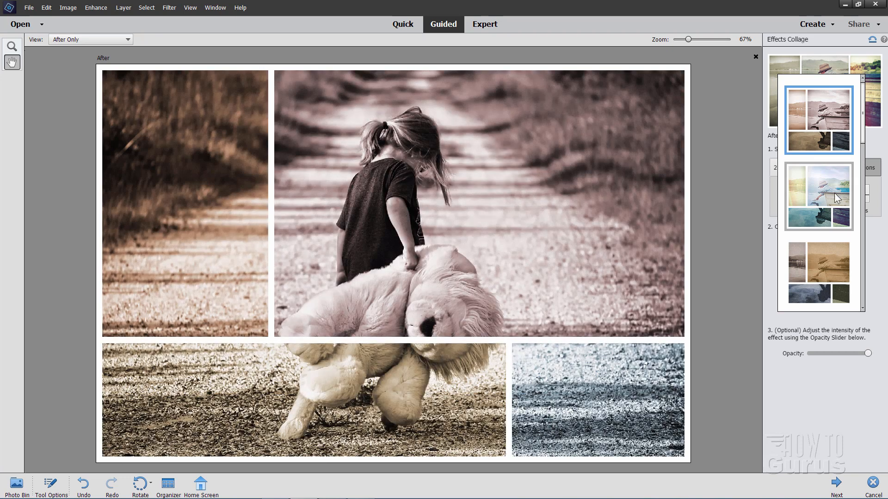
mouse_move(823, 195)
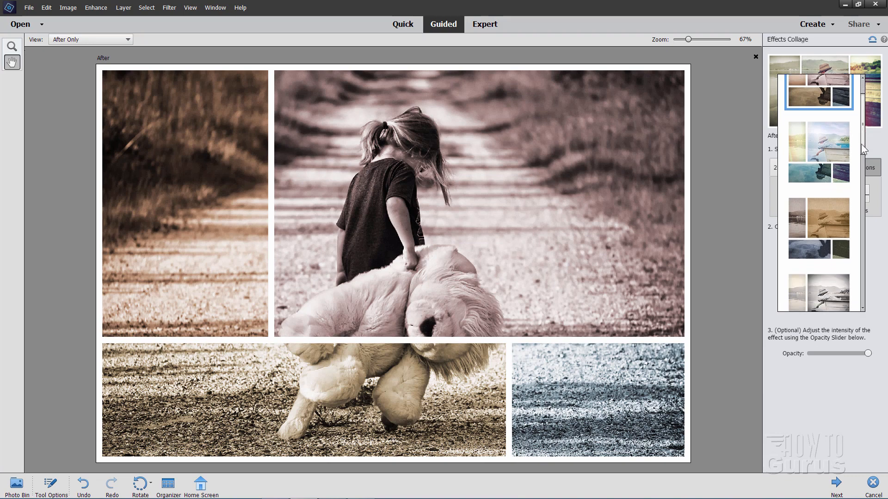
click(818, 163)
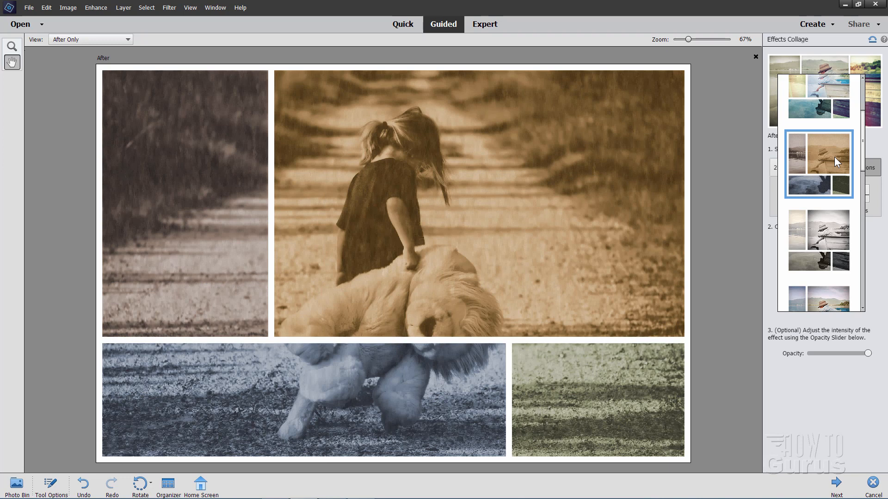
mouse_move(865, 174)
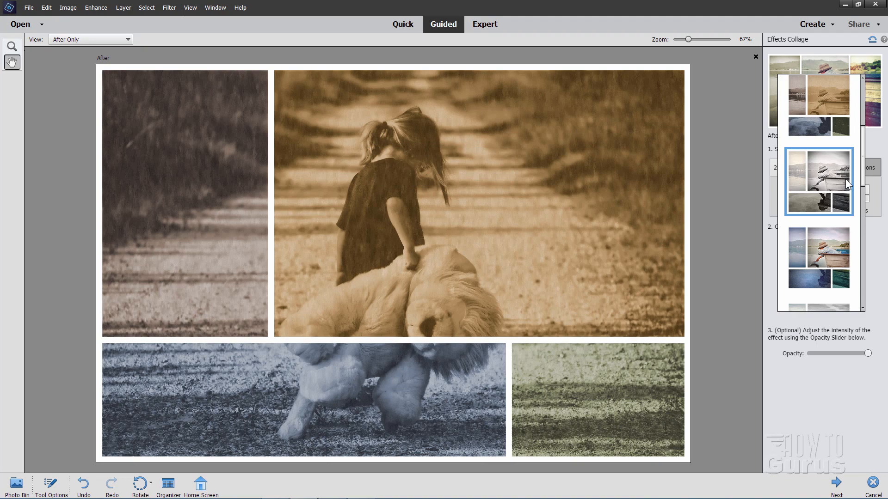
Step: Try cream-black and blue-sepia styles, settling on a purple-toned style with a red light leak
click(799, 182)
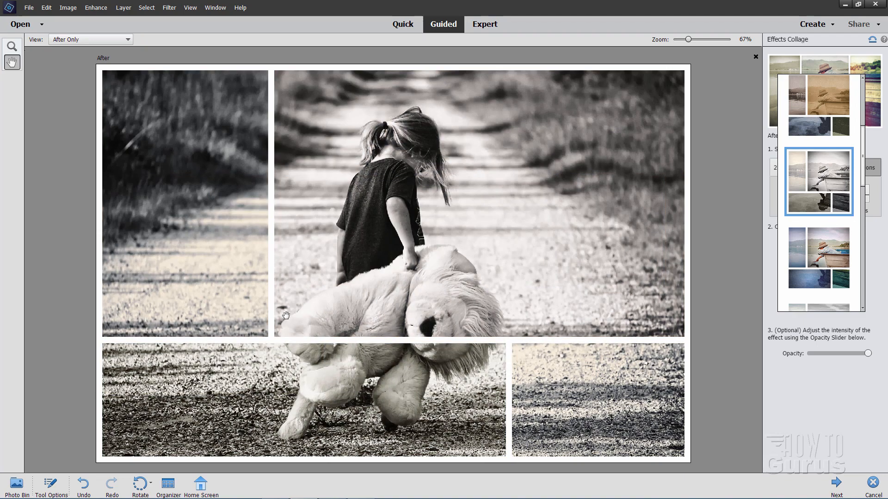
mouse_move(740, 269)
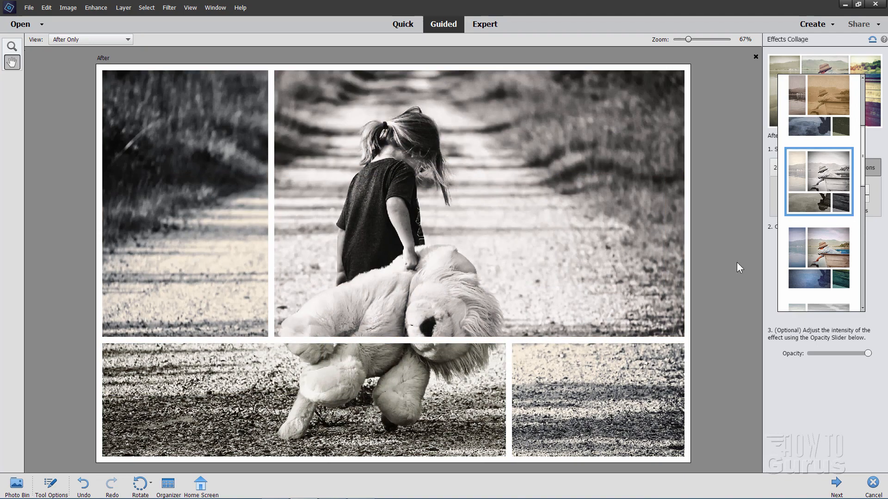
click(819, 258)
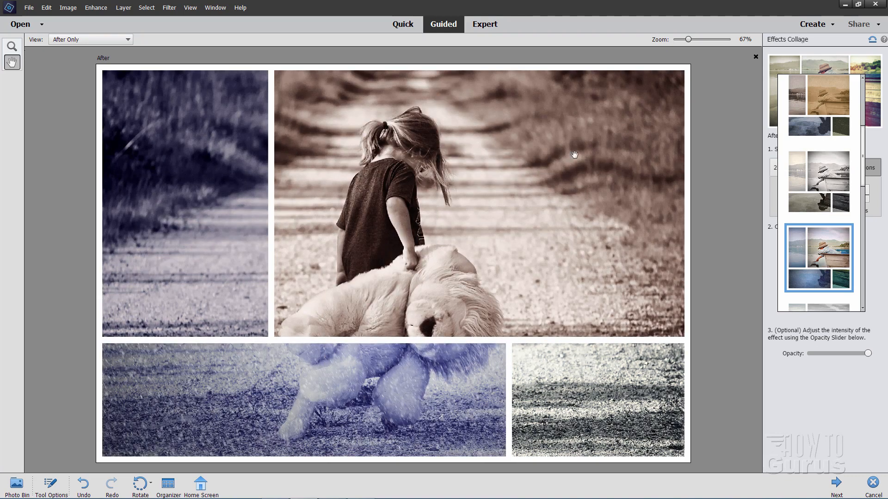
mouse_move(860, 175)
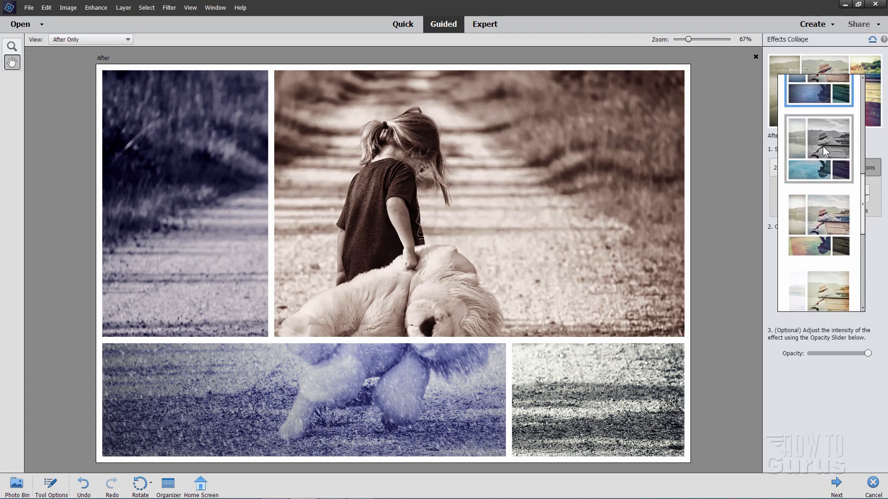
click(818, 146)
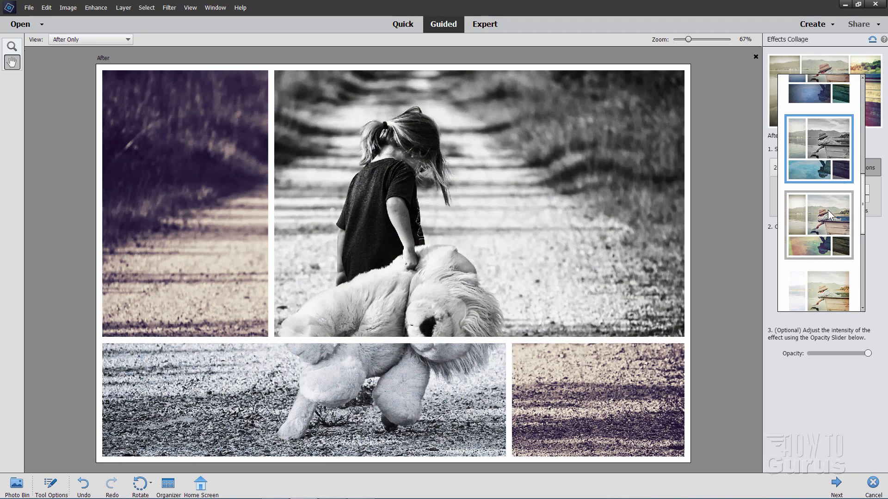
click(818, 224)
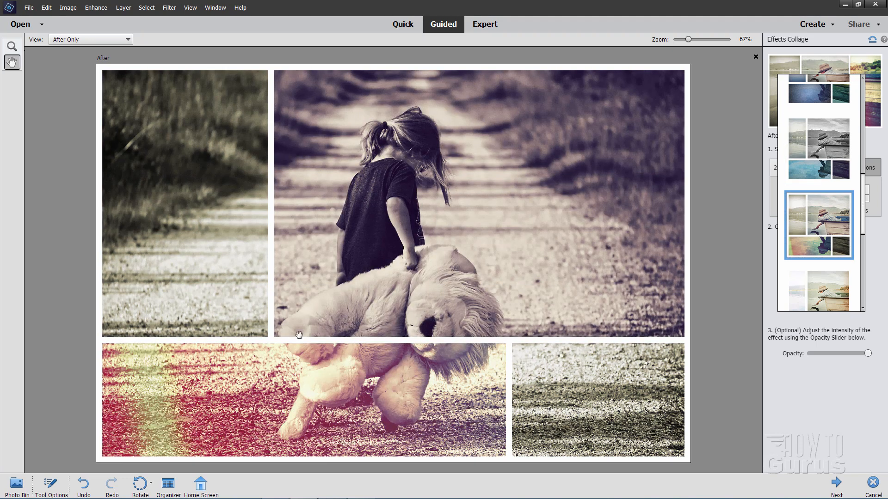
mouse_move(165, 360)
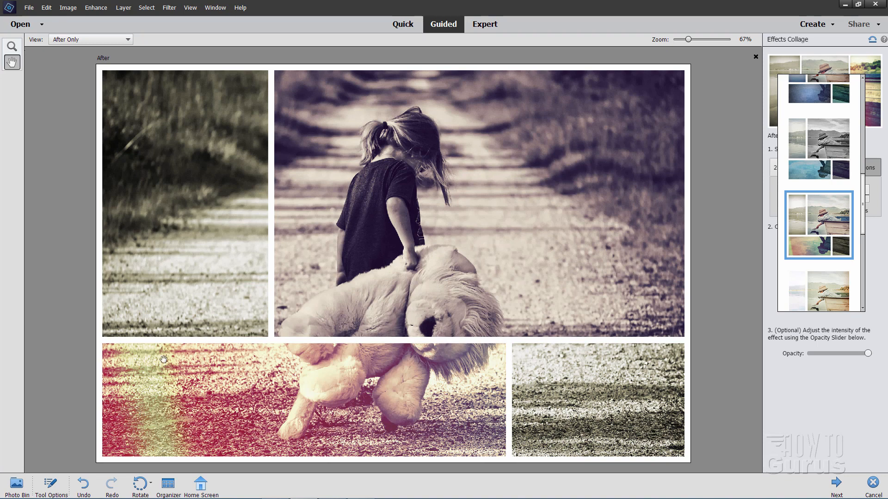
mouse_move(884, 249)
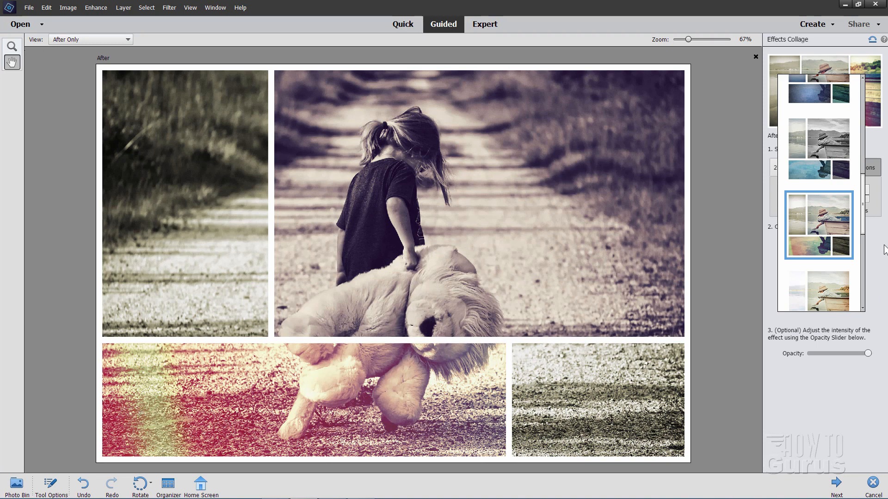
Step: Try further styles: pink-tinted side photos, teal and yellow, green and purple tints
click(817, 173)
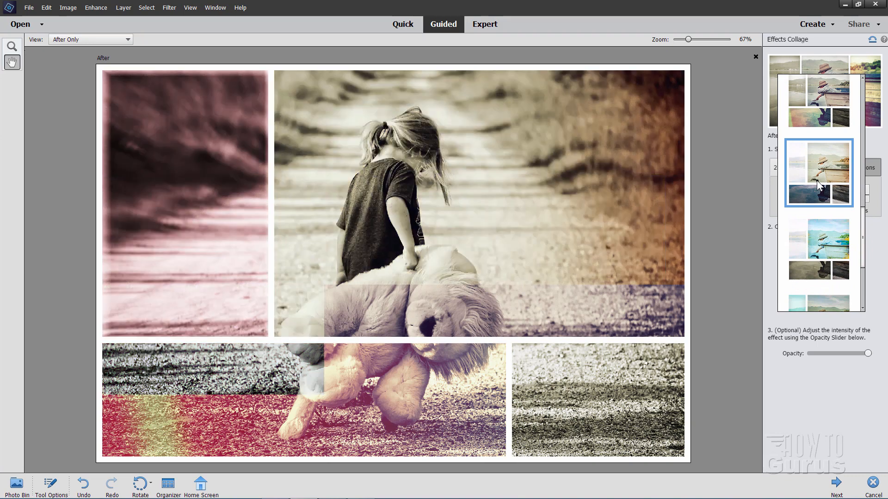
click(819, 173)
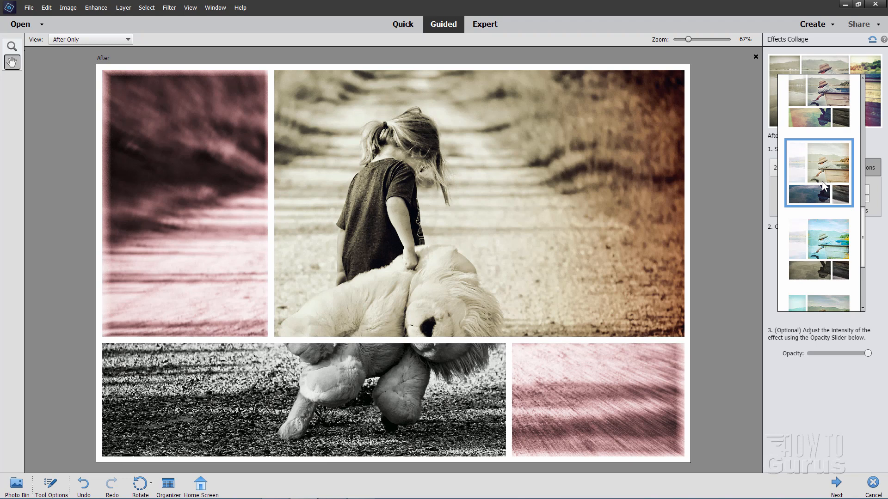
mouse_move(128, 264)
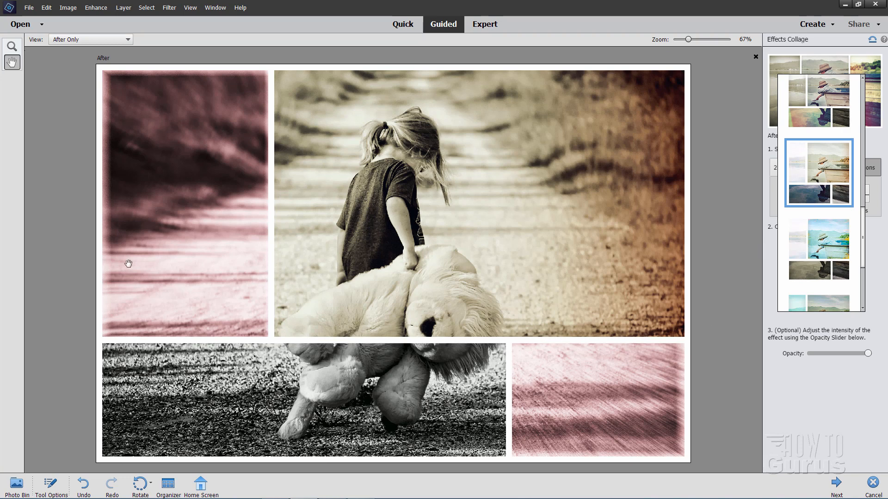
mouse_move(664, 423)
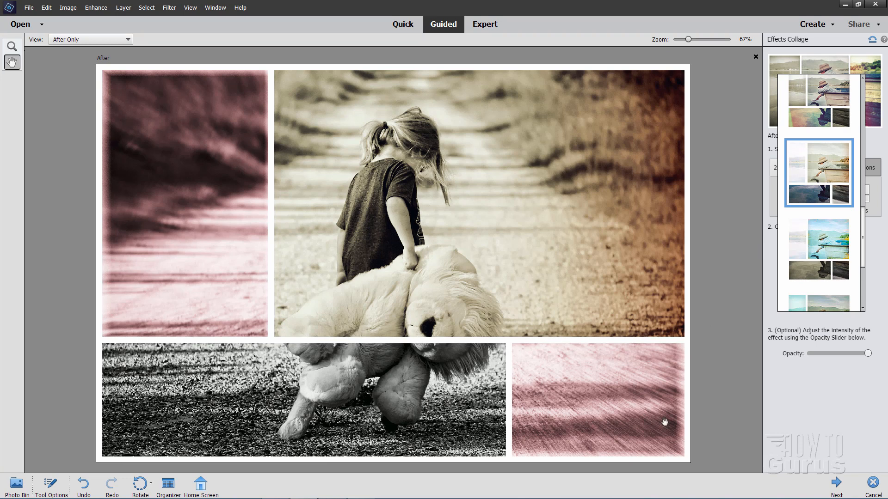
mouse_move(587, 419)
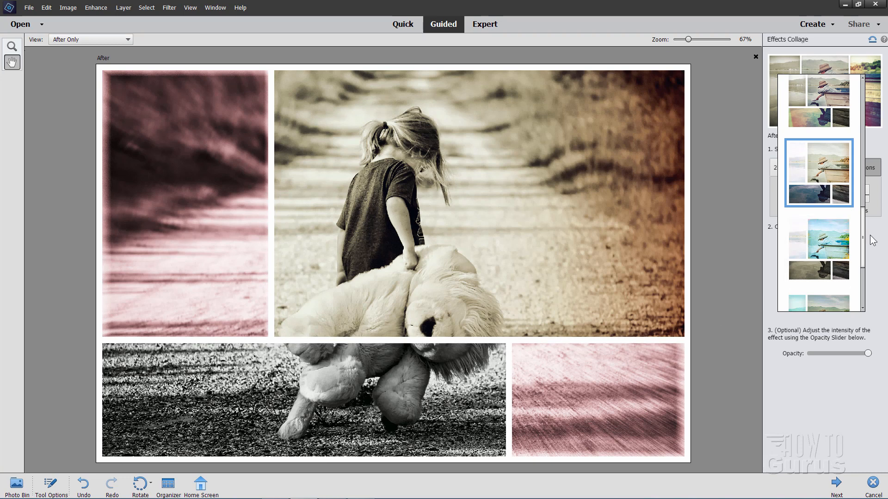
click(818, 249)
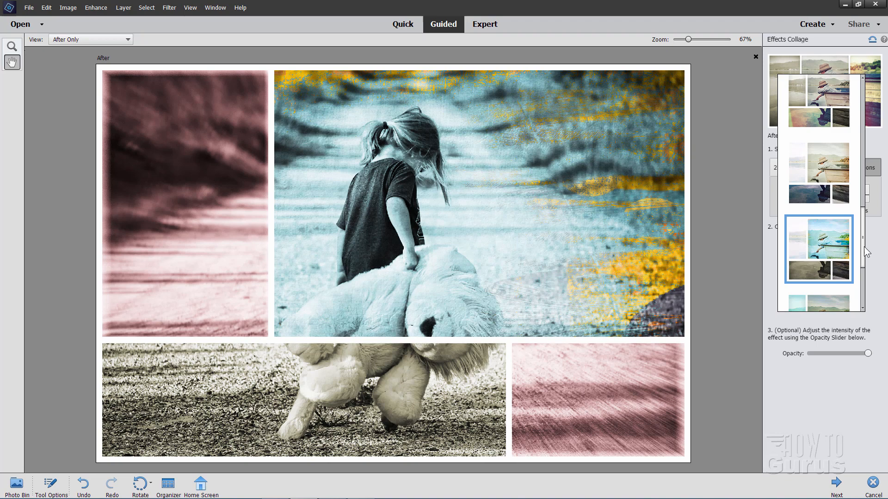
click(818, 210)
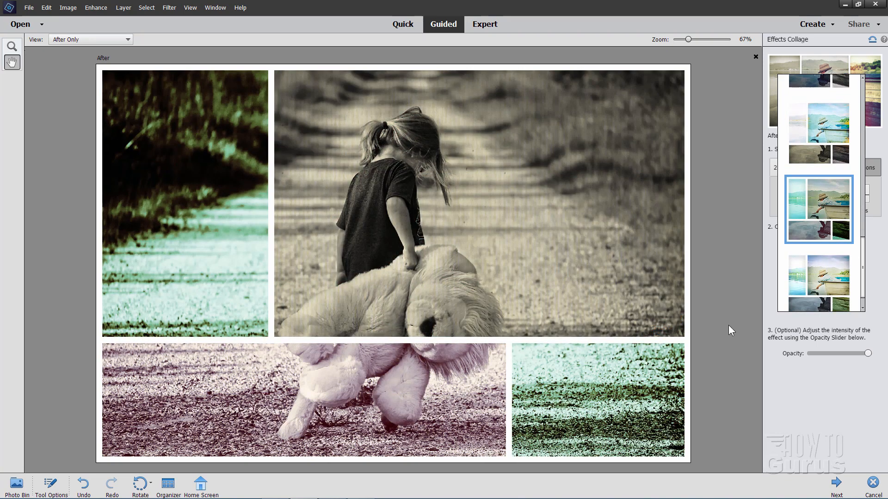
mouse_move(350, 262)
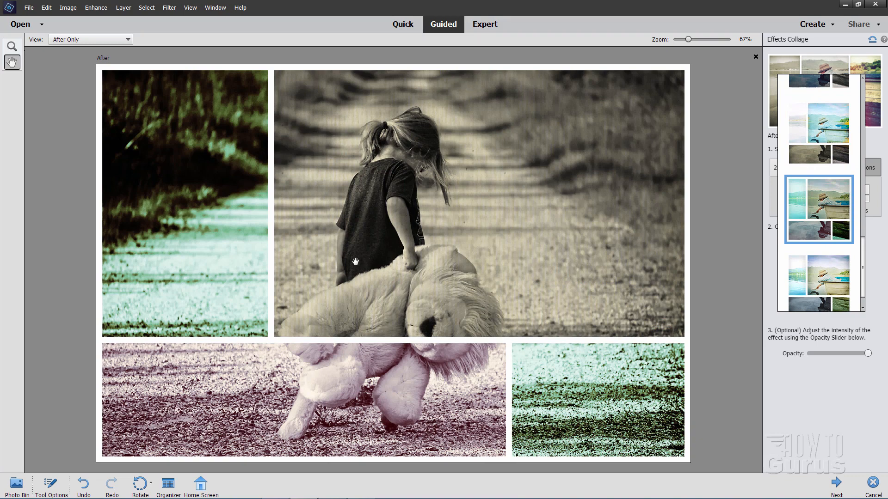
Step: Try the olive and blue style, then apply the style with a red-yellow light leak
click(819, 280)
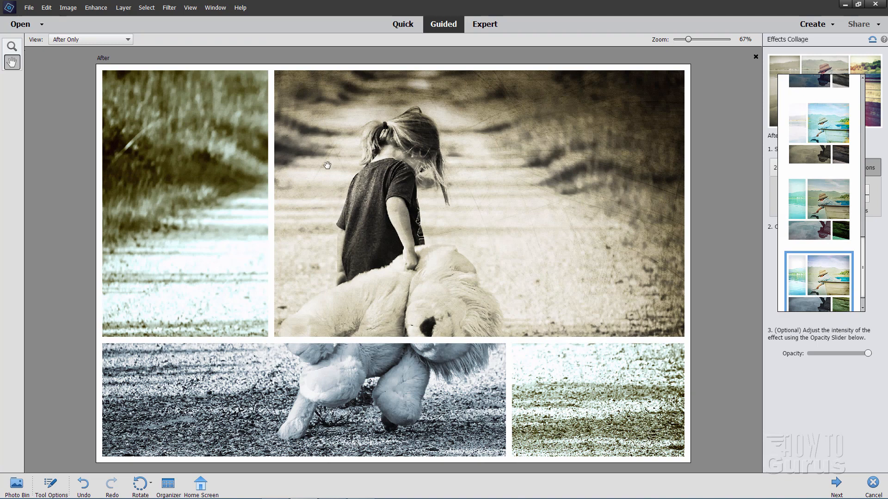
mouse_move(571, 189)
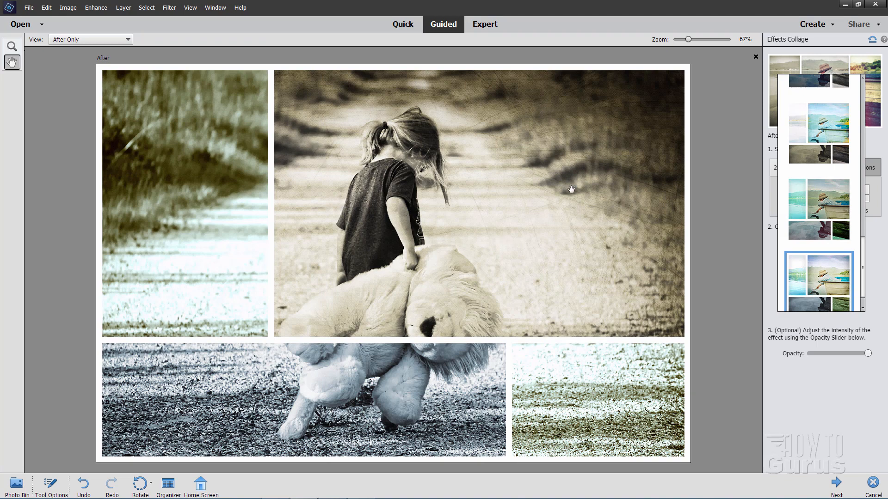
scroll(down, 3)
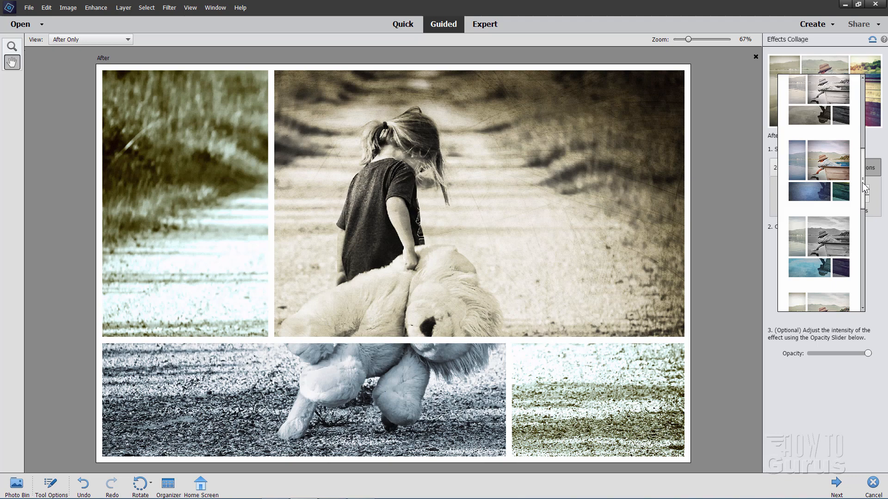
click(819, 195)
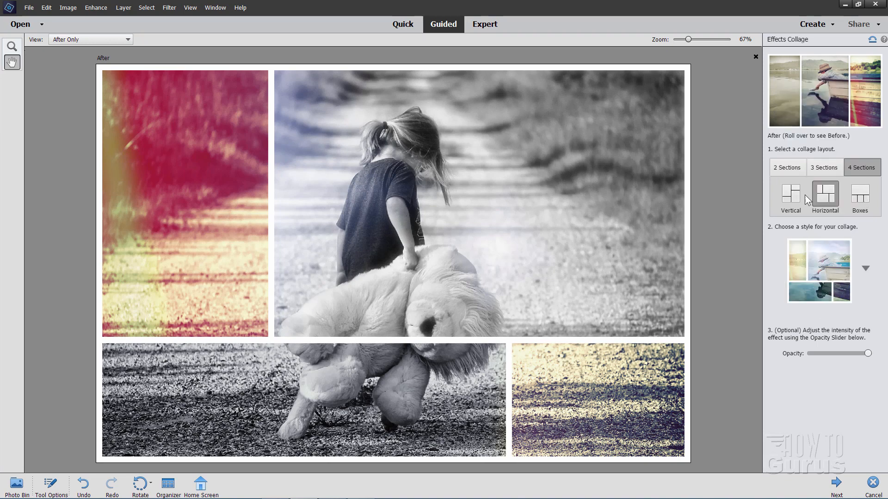
Step: Rearrange into the 4 Sections Vertical layout and bring up the collage style choices
click(789, 194)
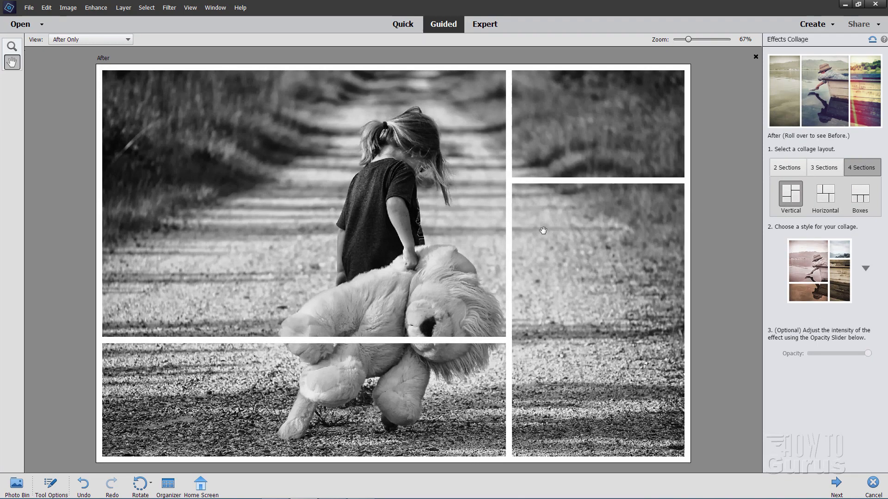
mouse_move(867, 277)
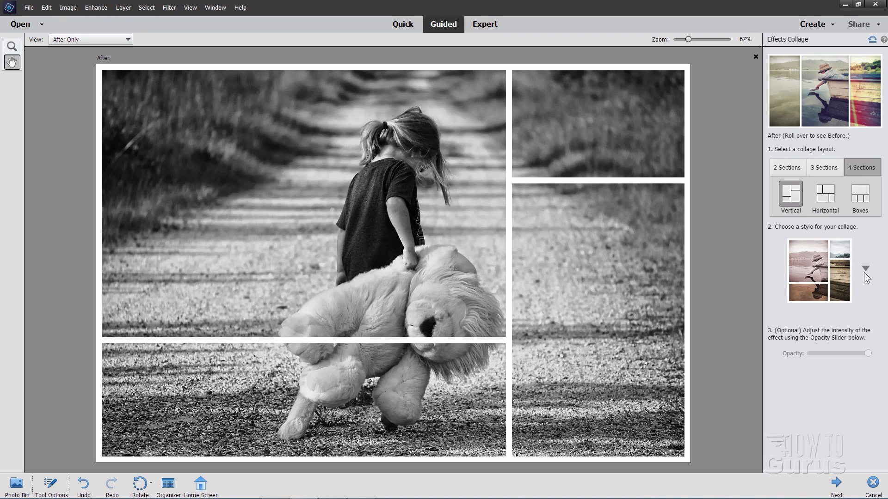
click(819, 195)
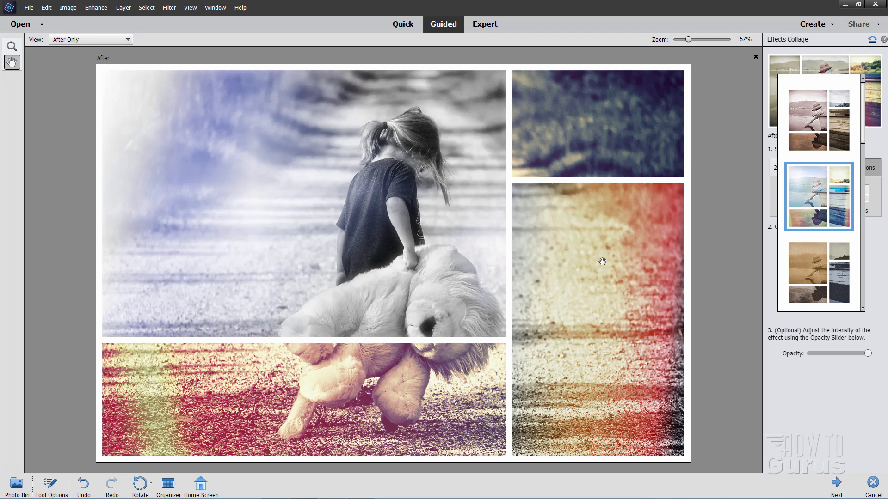
mouse_move(181, 96)
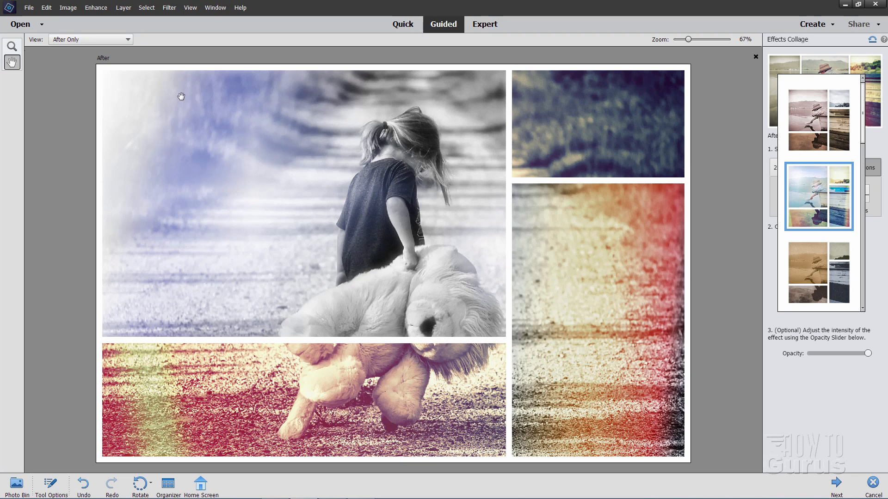
mouse_move(187, 165)
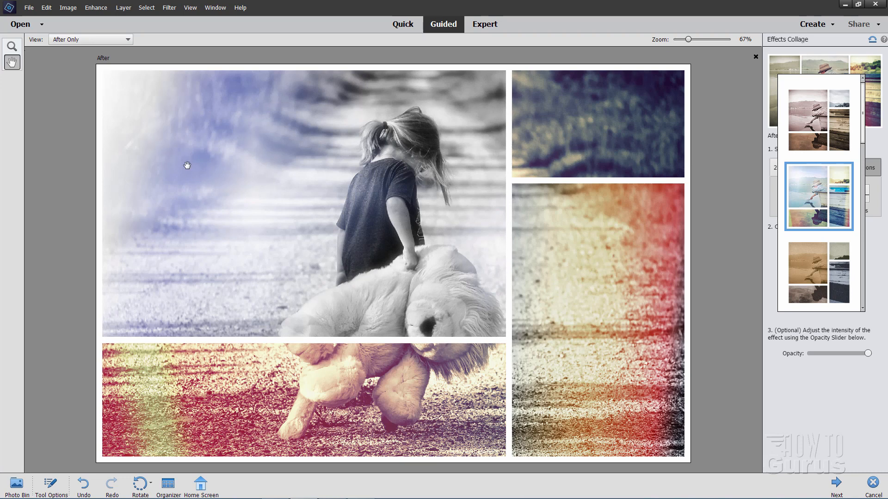
mouse_move(557, 255)
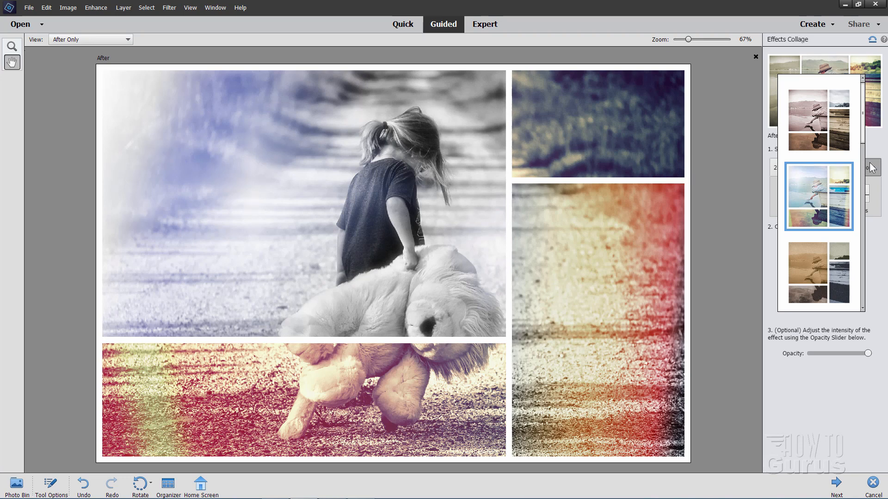
Step: Switch to 3 Sections, apply a sepia-toned style, then lay the collage out as Boxes
click(825, 167)
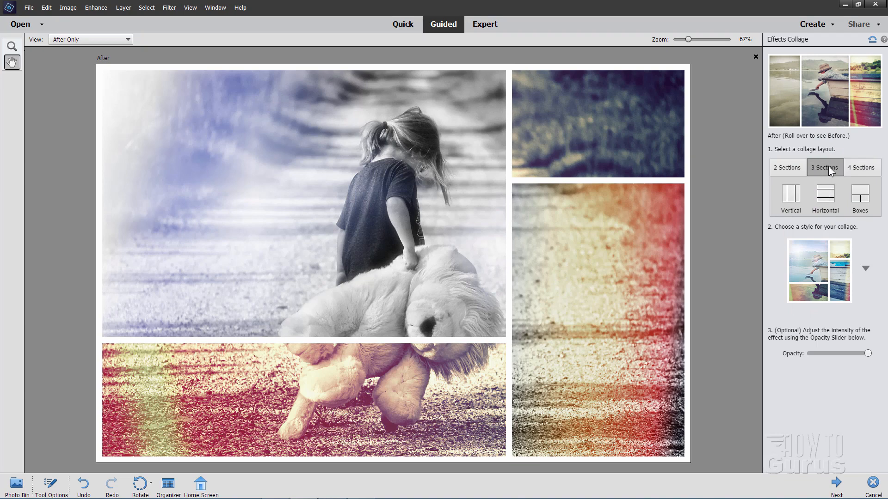
click(790, 197)
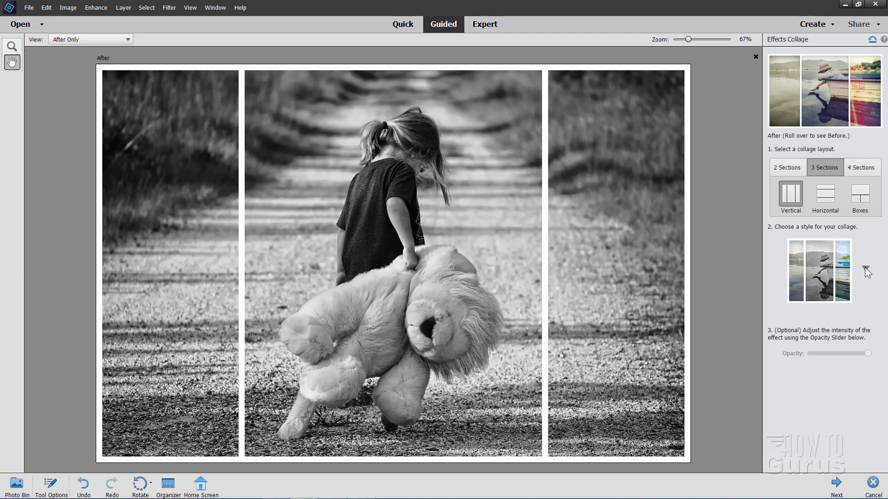
click(818, 271)
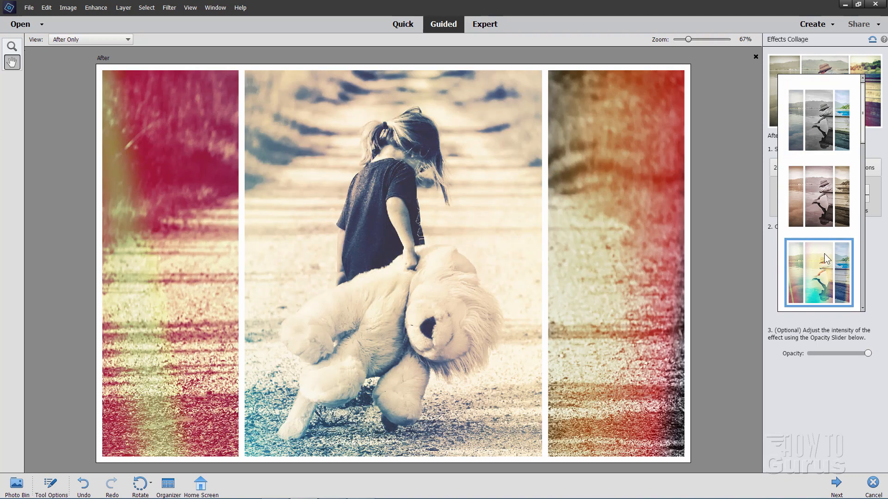
click(819, 195)
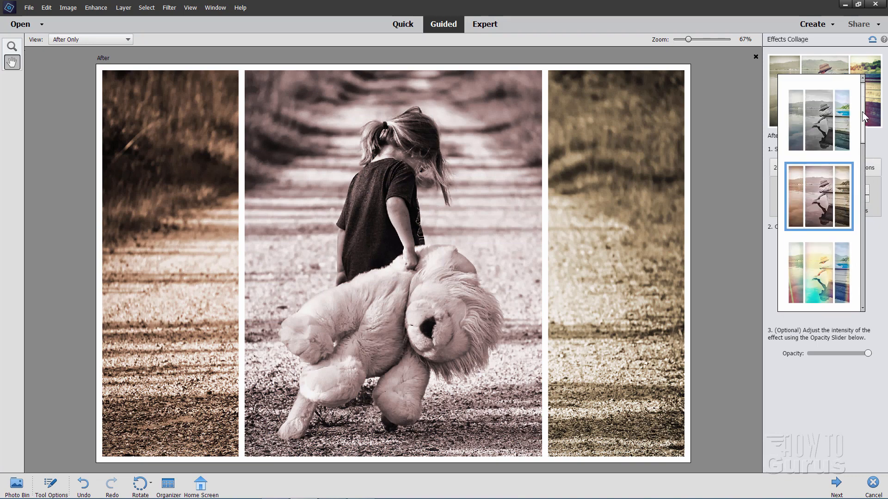
click(859, 195)
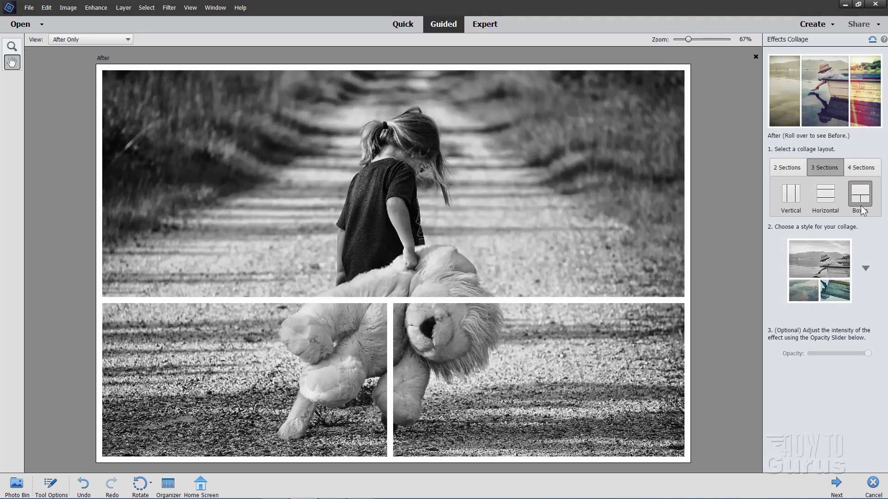
Step: Switch to the 4 Sections layout and apply the colourful blue-tinted style with red light leaks
click(861, 167)
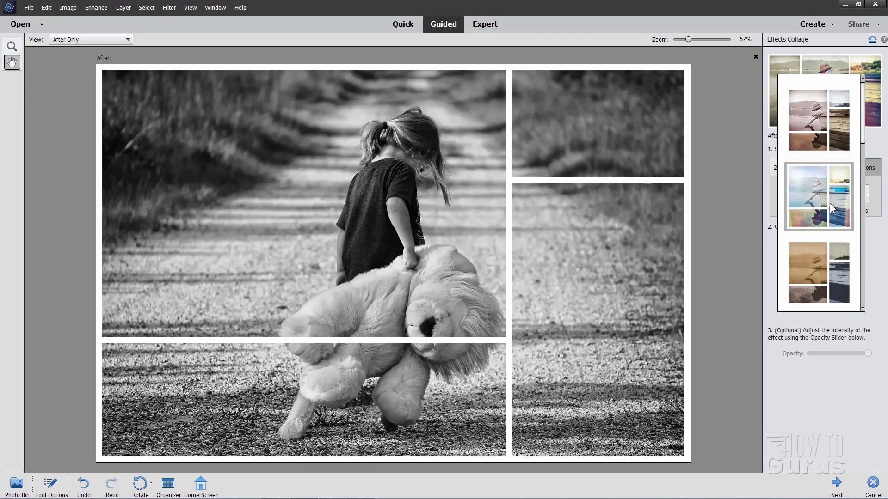
click(818, 195)
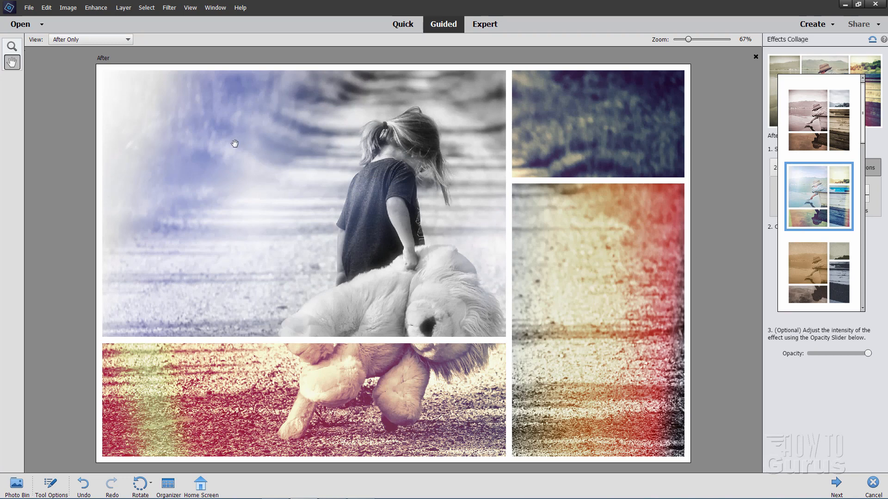
mouse_move(576, 268)
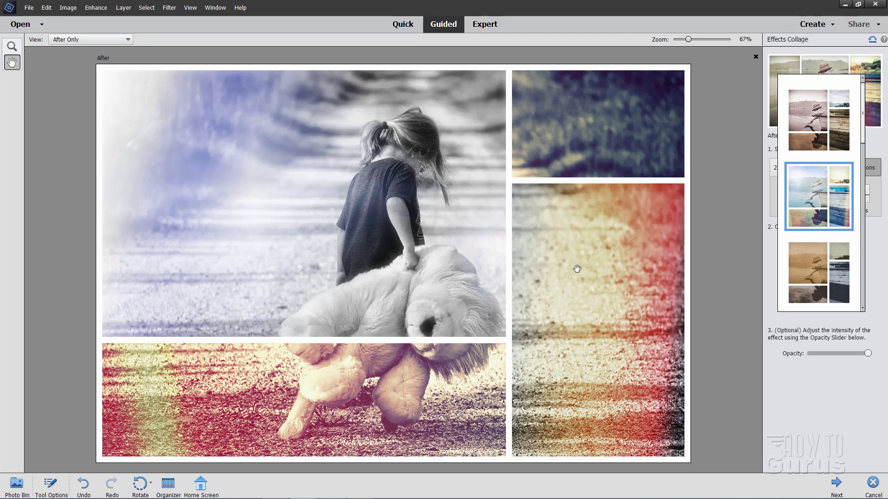
mouse_move(782, 382)
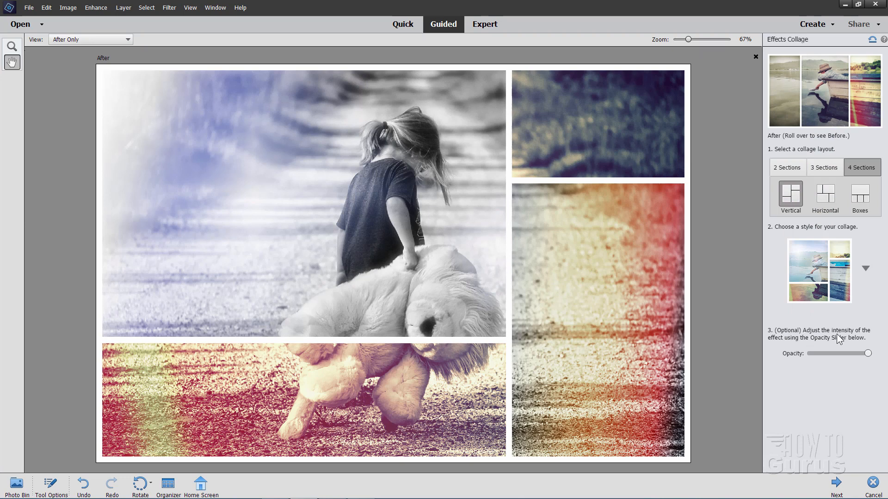
mouse_move(630, 278)
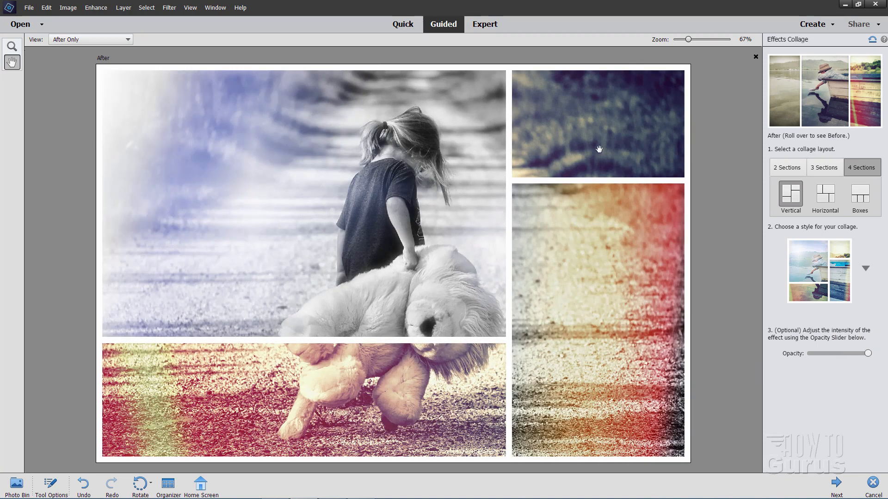
mouse_move(809, 380)
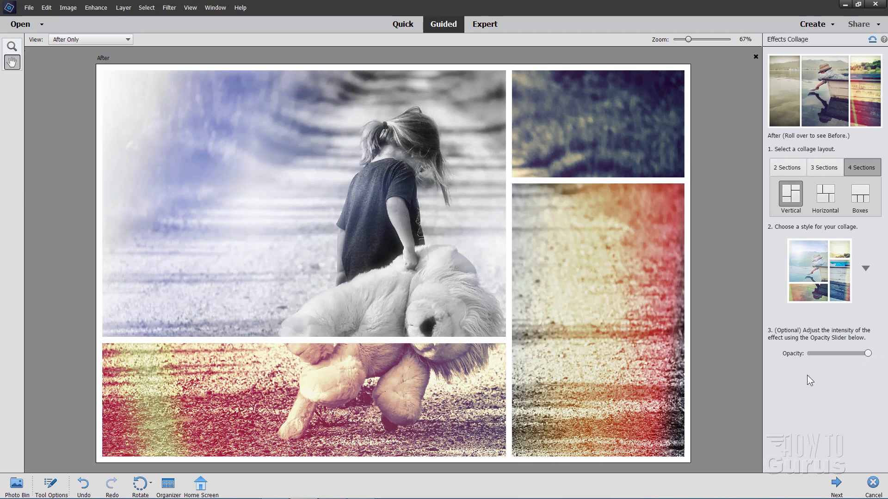
mouse_move(837, 487)
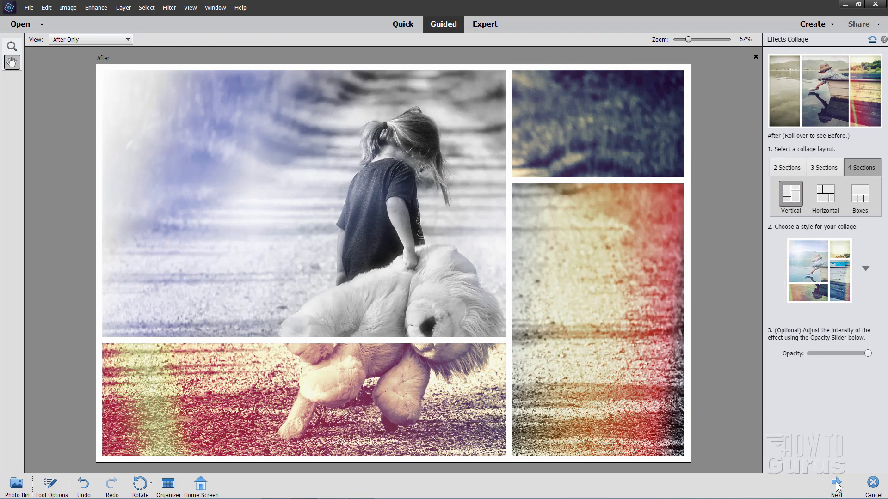
Step: Finish the Effects Collage with Next to reach the save, continue-editing and share options
click(837, 485)
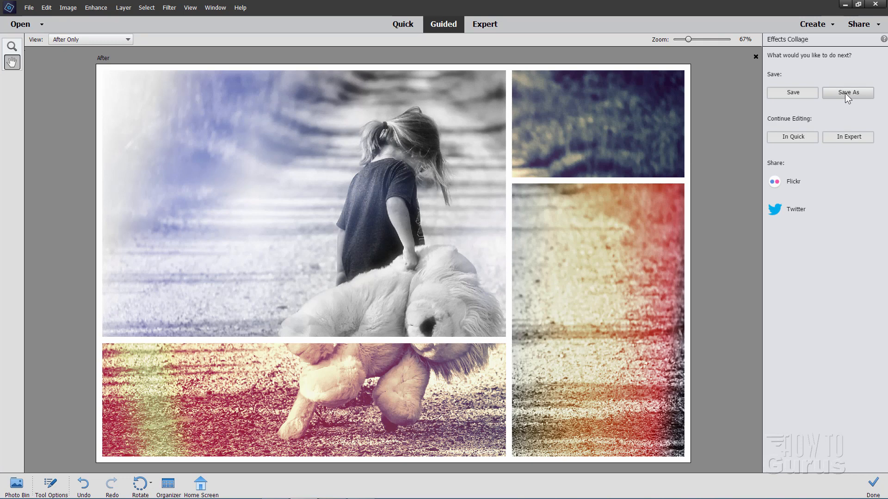
mouse_move(875, 163)
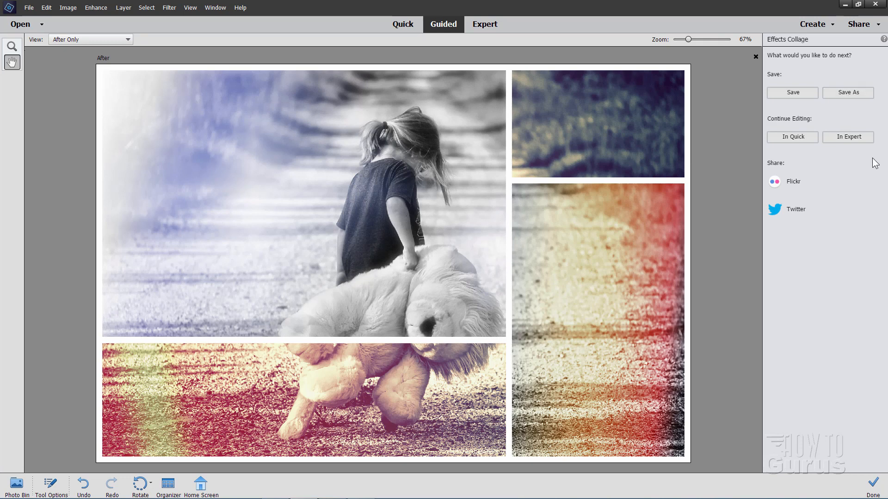
mouse_move(830, 194)
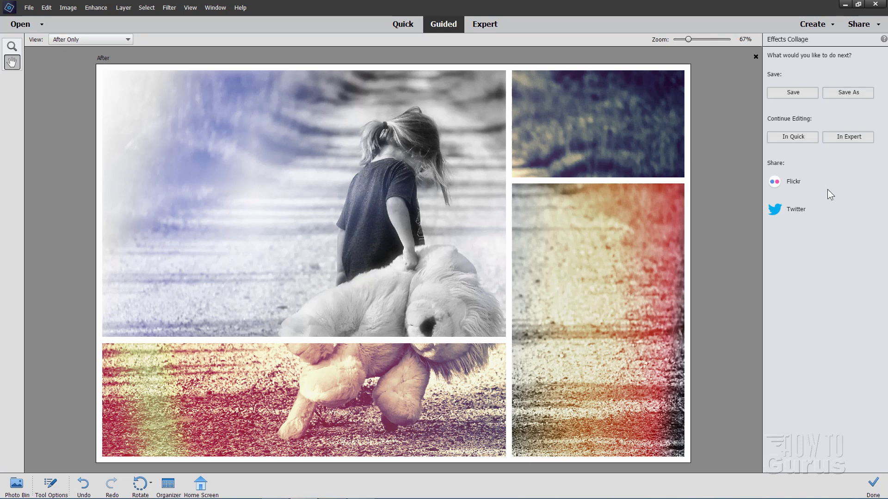
mouse_move(843, 200)
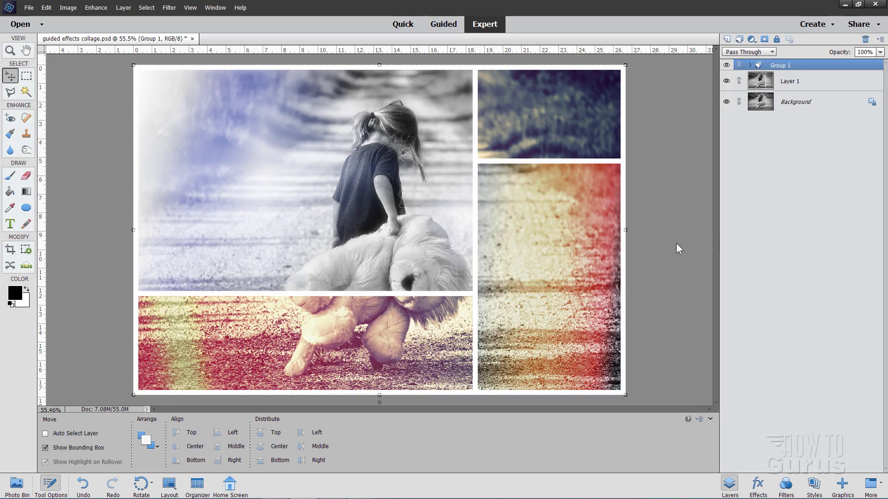
mouse_move(661, 245)
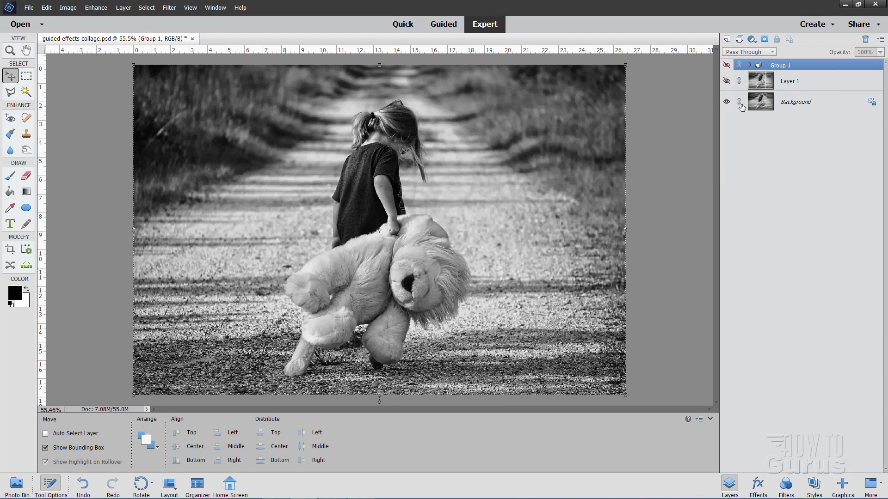
Step: Make Layer 1 visible again in the Layers panel
click(727, 81)
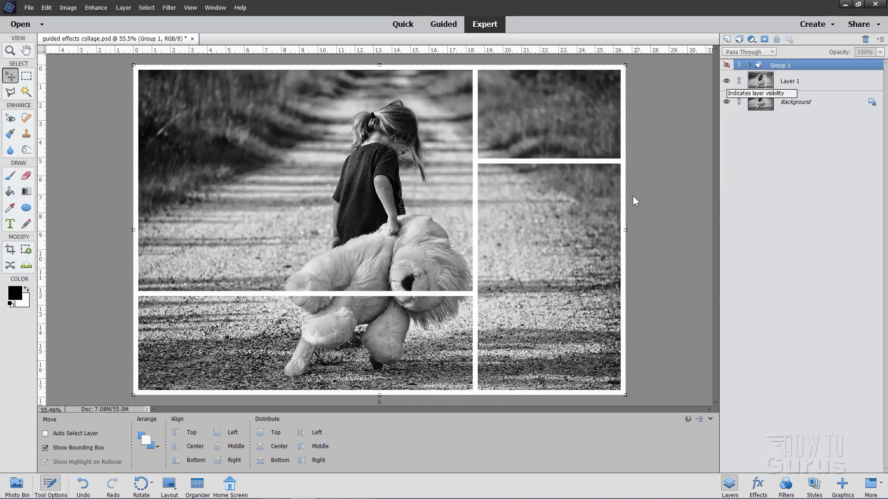
mouse_move(701, 112)
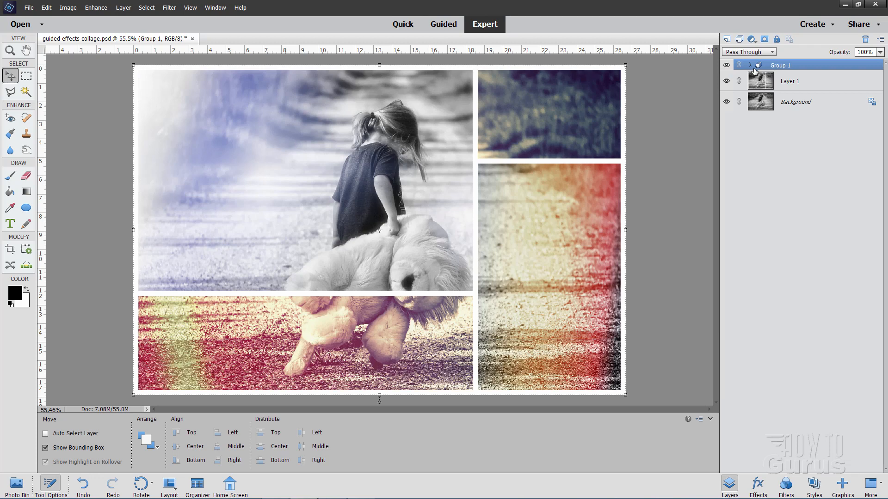
Step: Expand Group 1 to list layers a1 to a4, briefly hiding the large section's colour effect
click(750, 65)
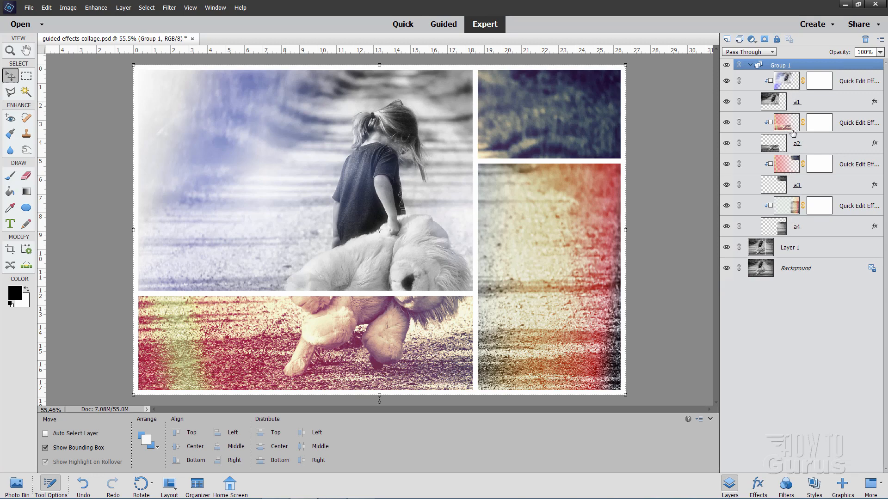
mouse_move(761, 175)
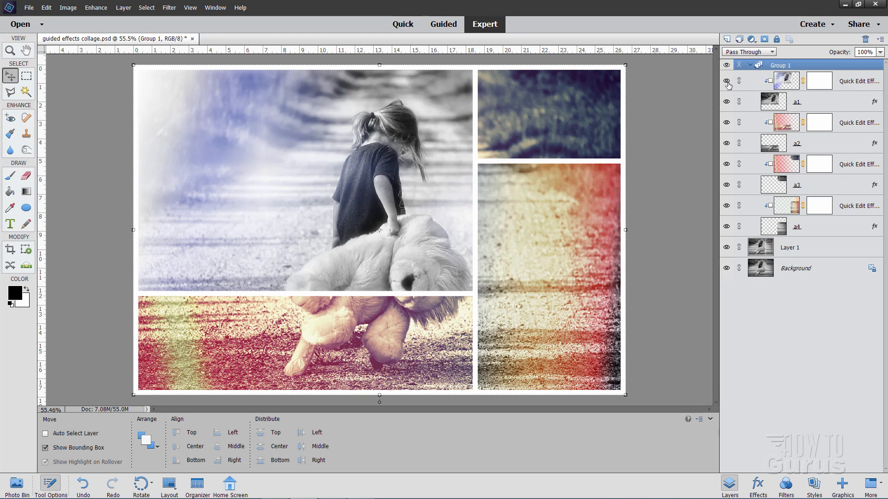
click(727, 81)
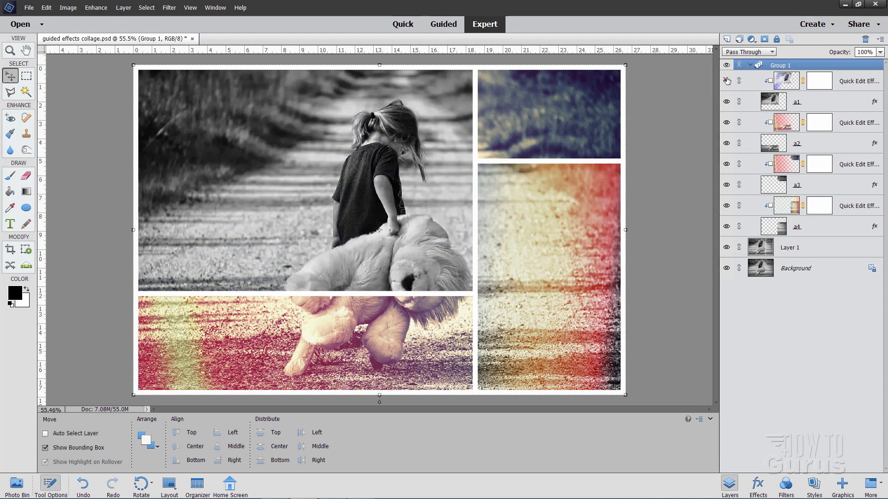
click(727, 80)
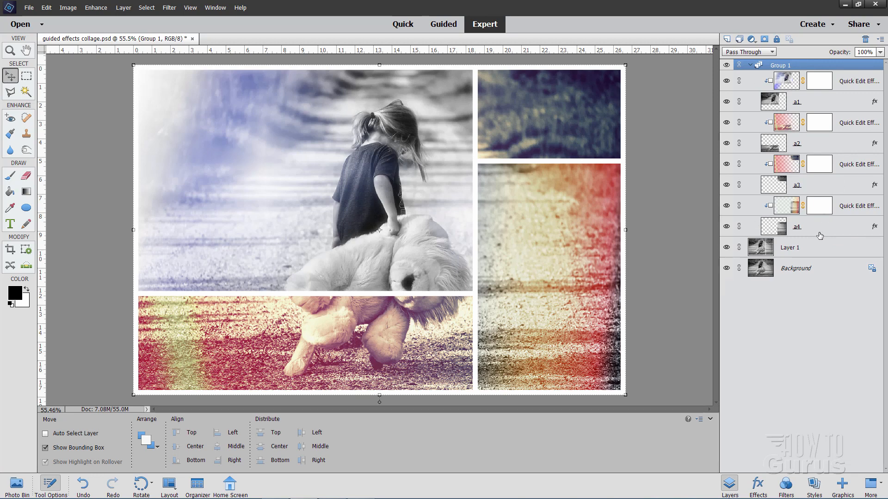
mouse_move(748, 68)
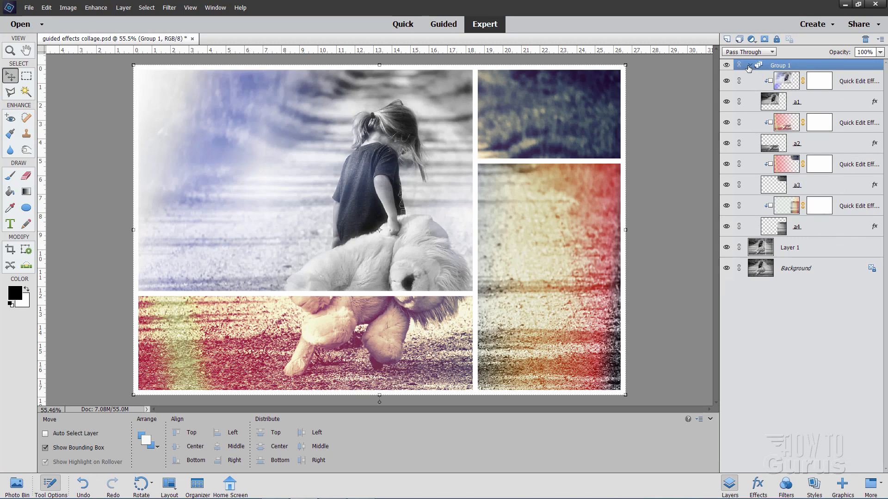
Step: Collapse Group 1 and switch to the Guided workspace
click(750, 64)
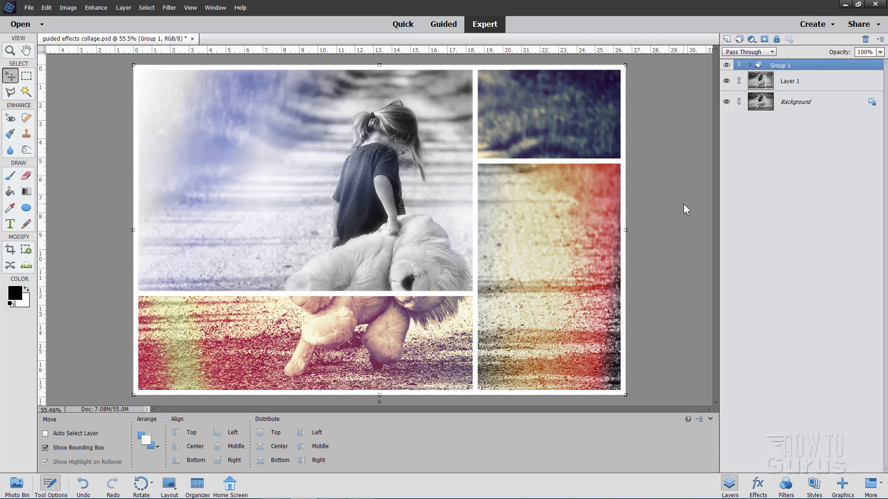
mouse_move(715, 205)
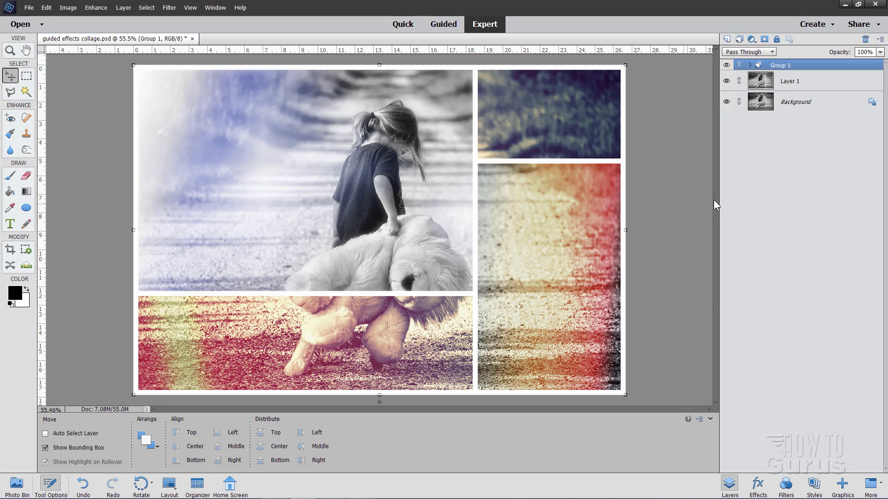
click(443, 24)
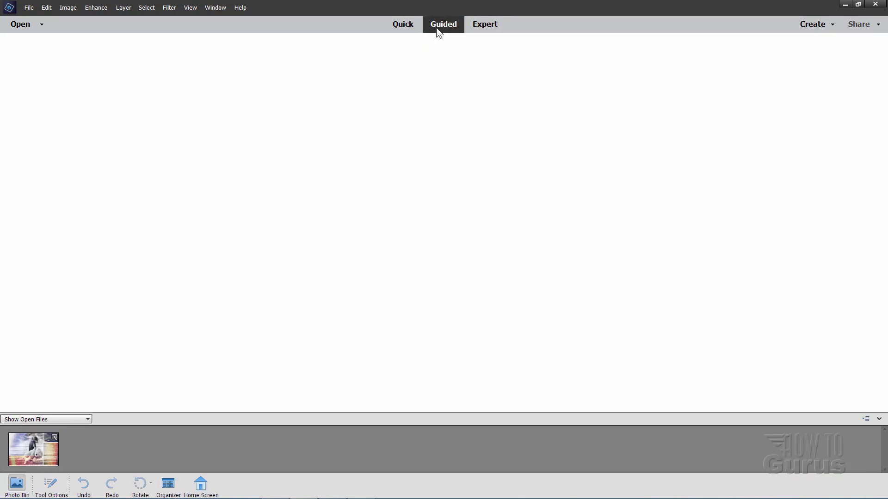
Step: Show the Fun Edits gallery with Effects Collage among the guided effects
click(442, 24)
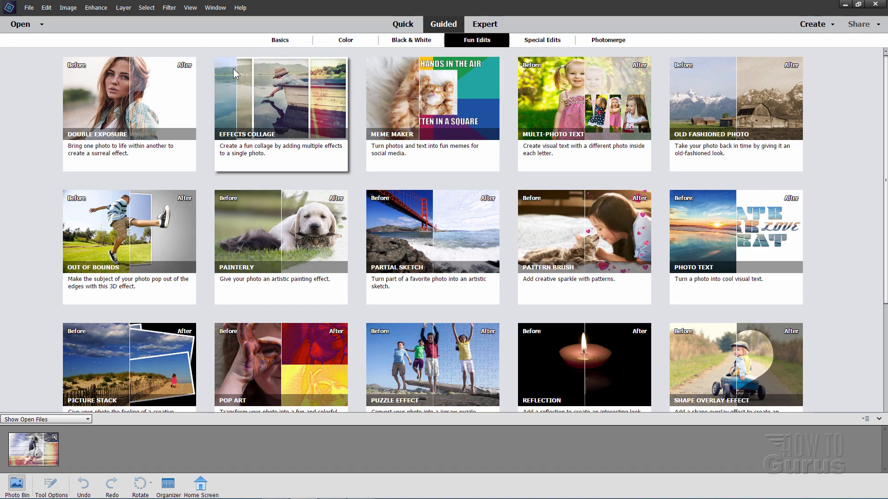
mouse_move(271, 145)
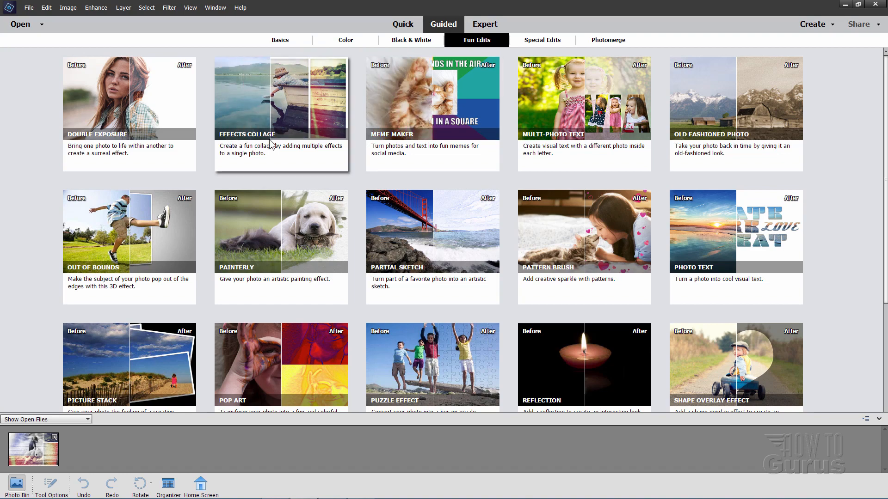
mouse_move(484, 24)
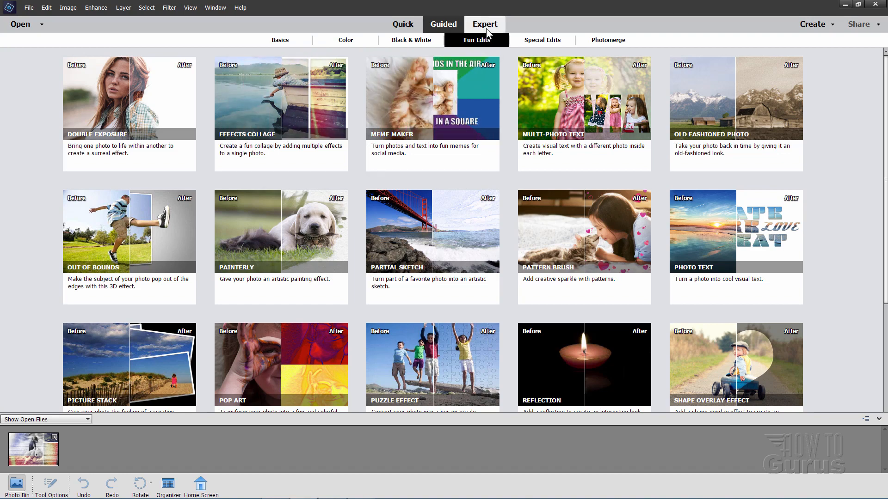